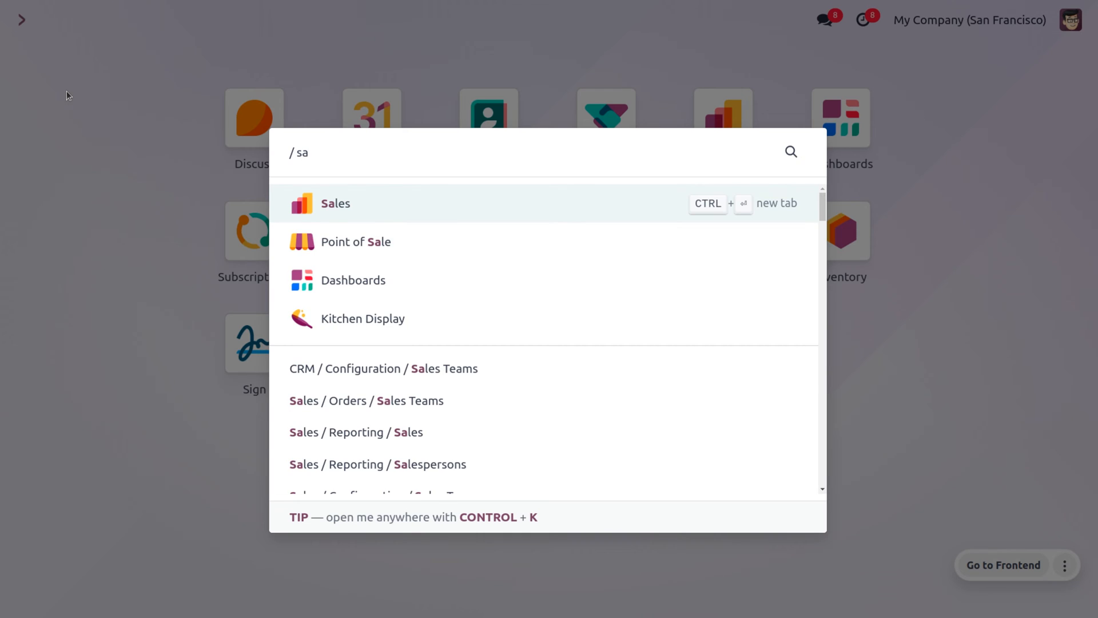
Step: Create a new Sales quotation with Cybrosys as the customer
click(336, 203)
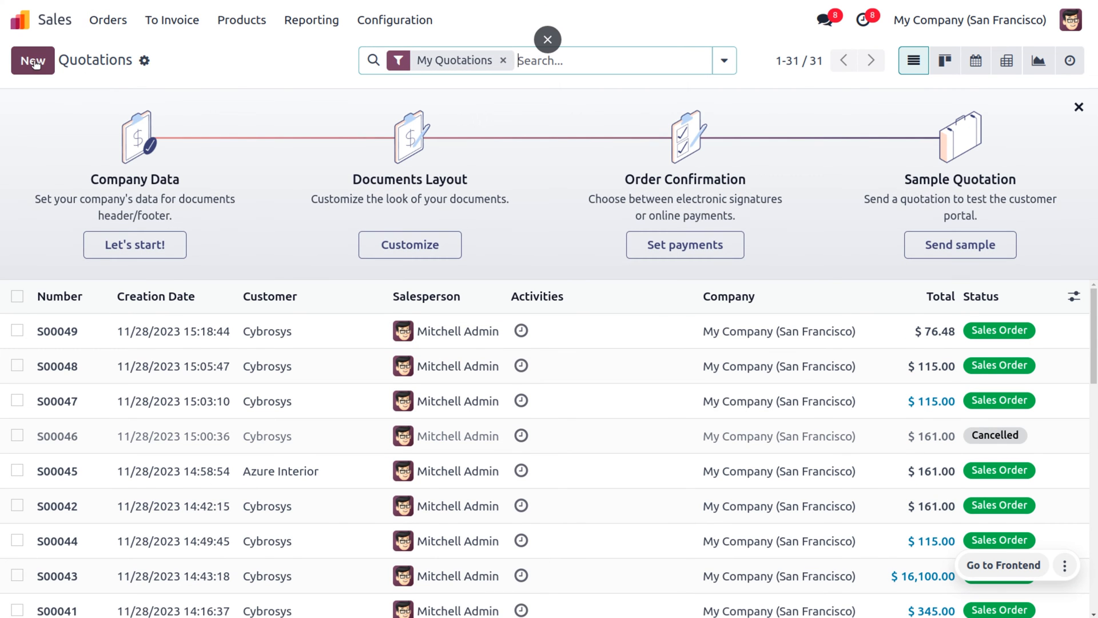
click(32, 60)
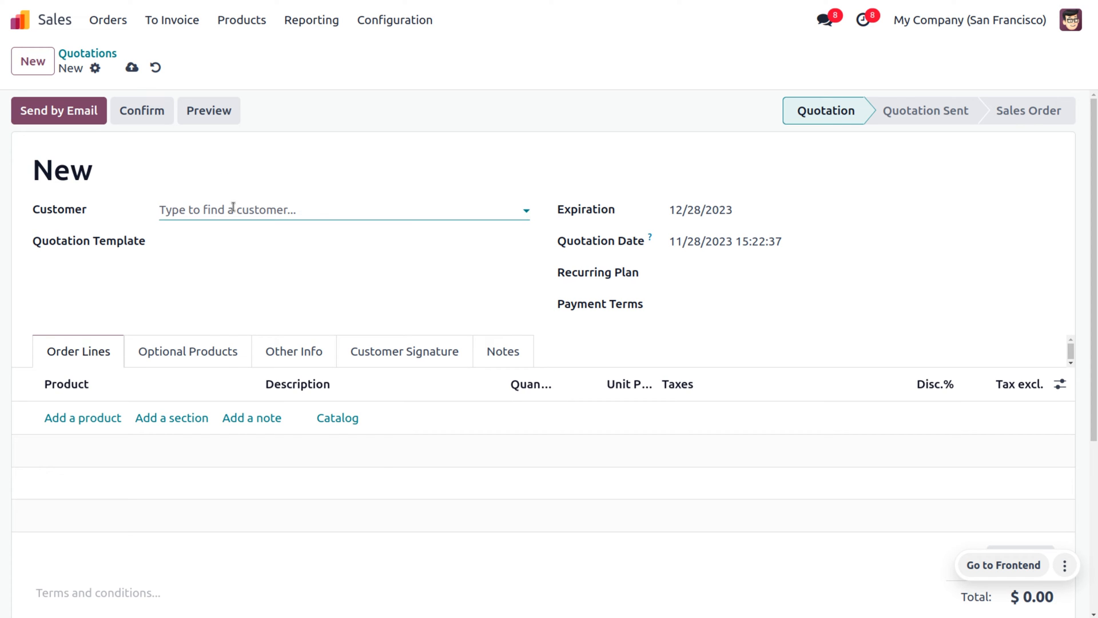
click(343, 210)
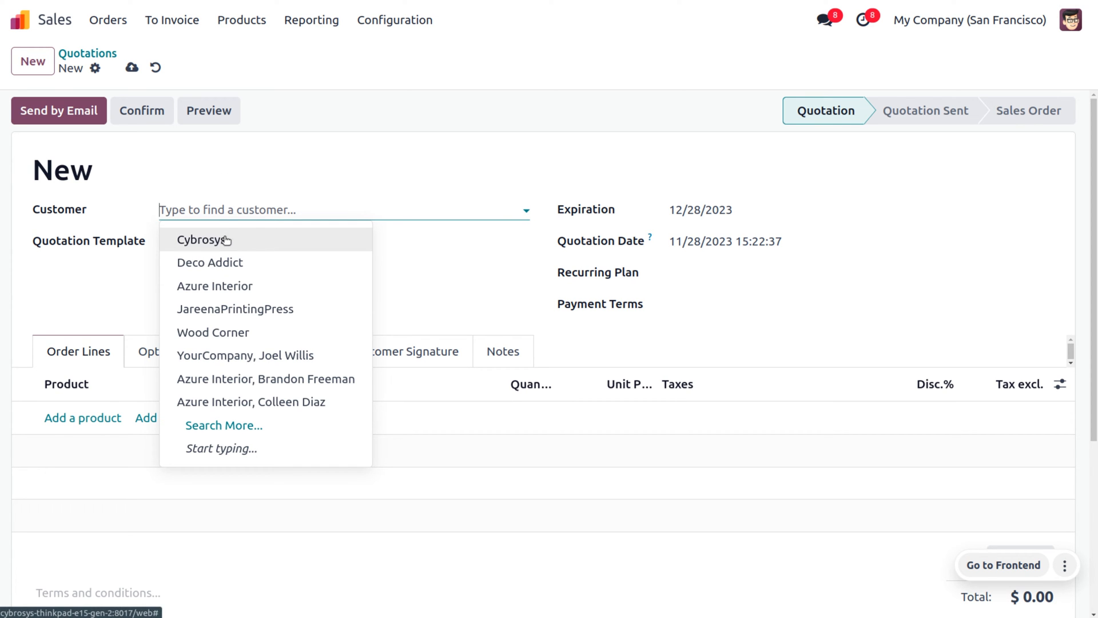
click(203, 239)
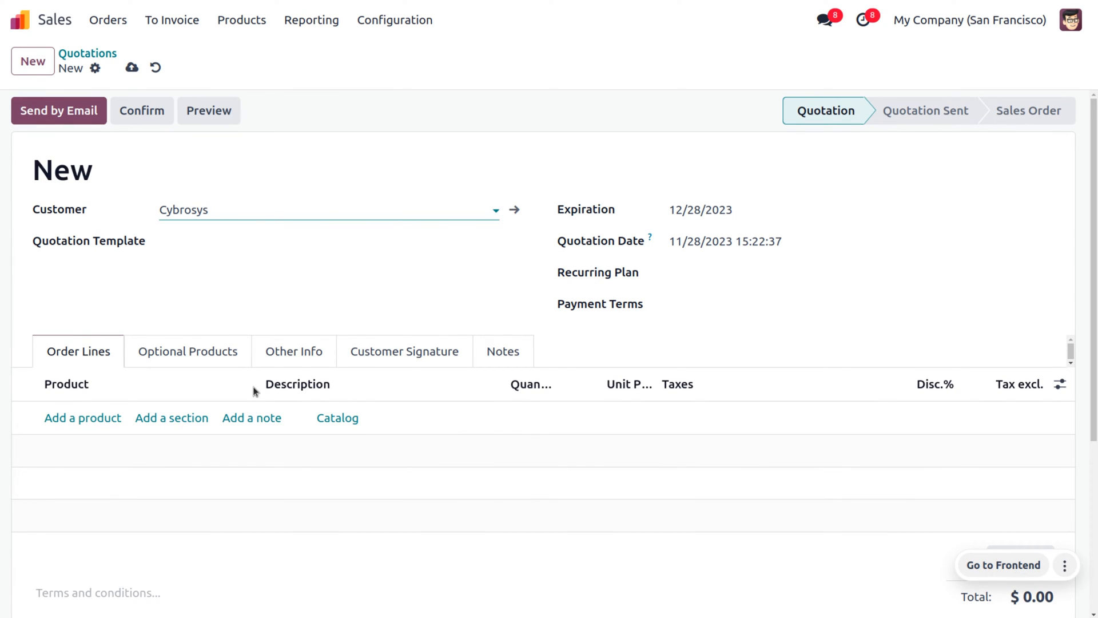
Step: Add a 'Grocery' section and a 'Food stuff' note, then bring up the product catalog
click(210, 210)
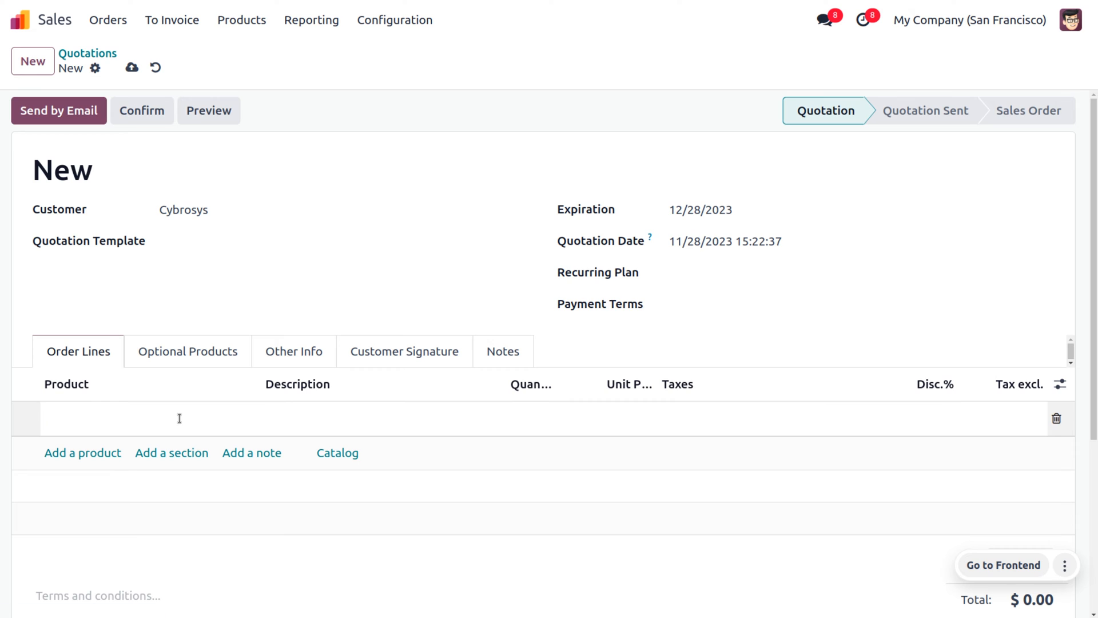
text(Grocer)
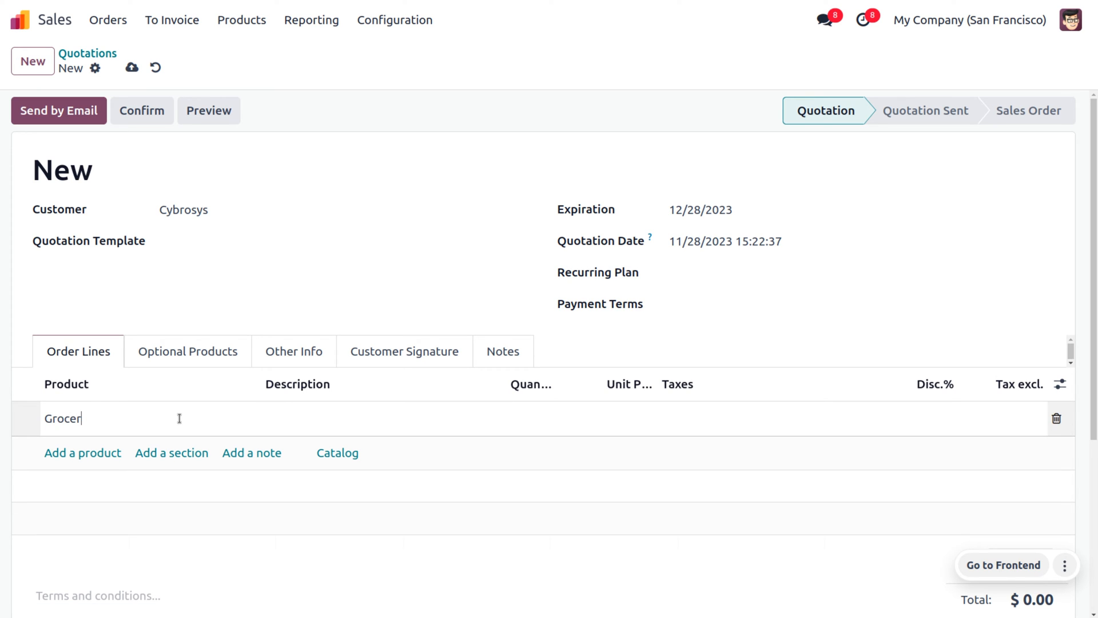
text(y)
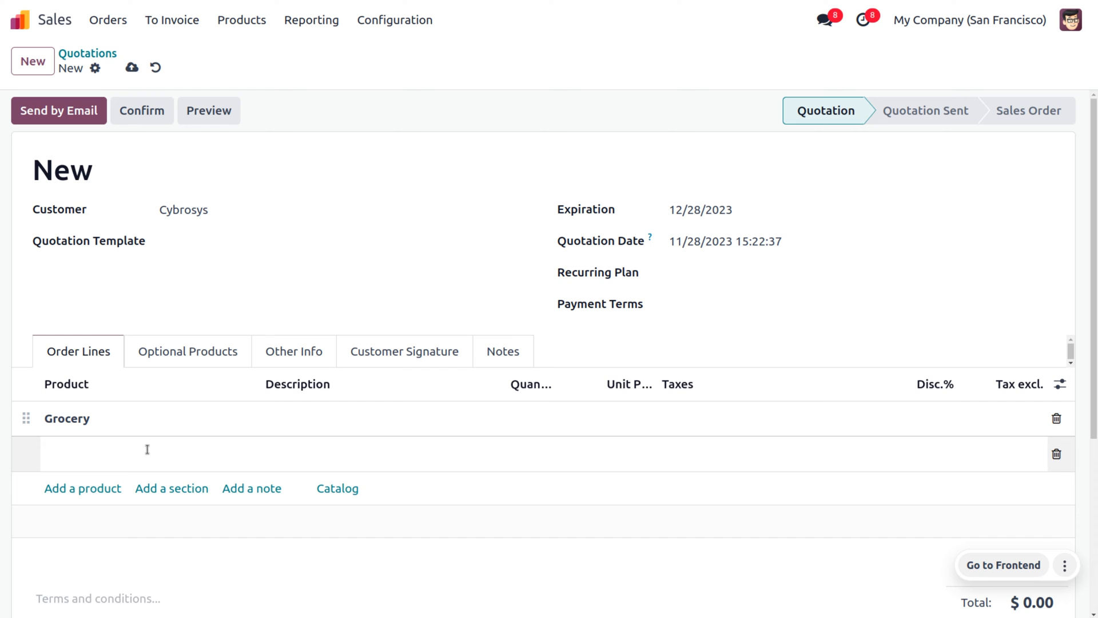
text(Food stu)
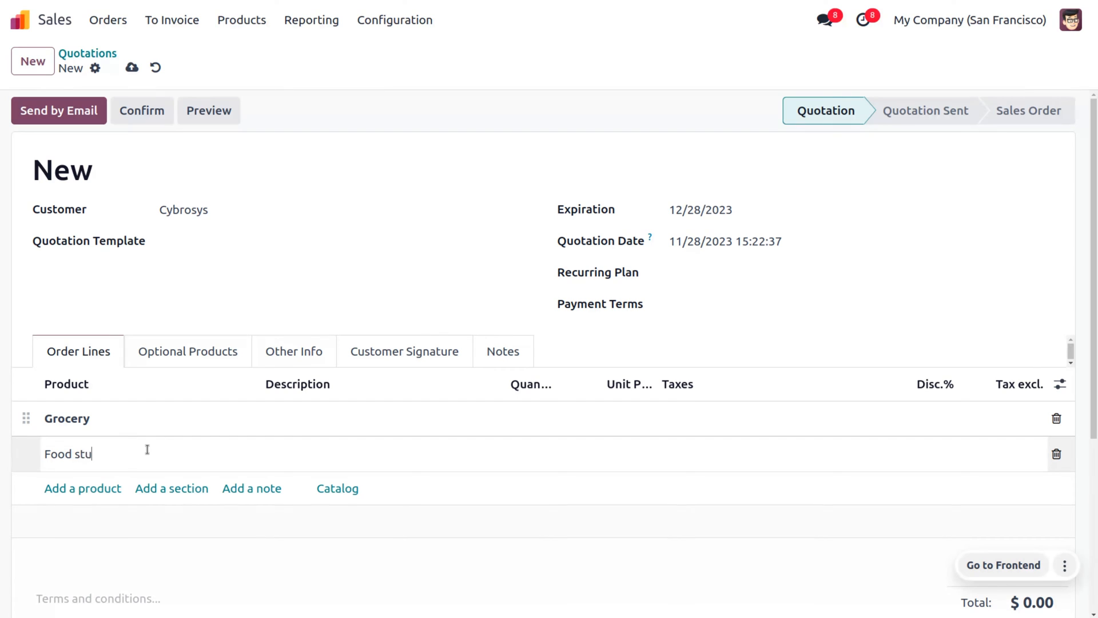
text(ff)
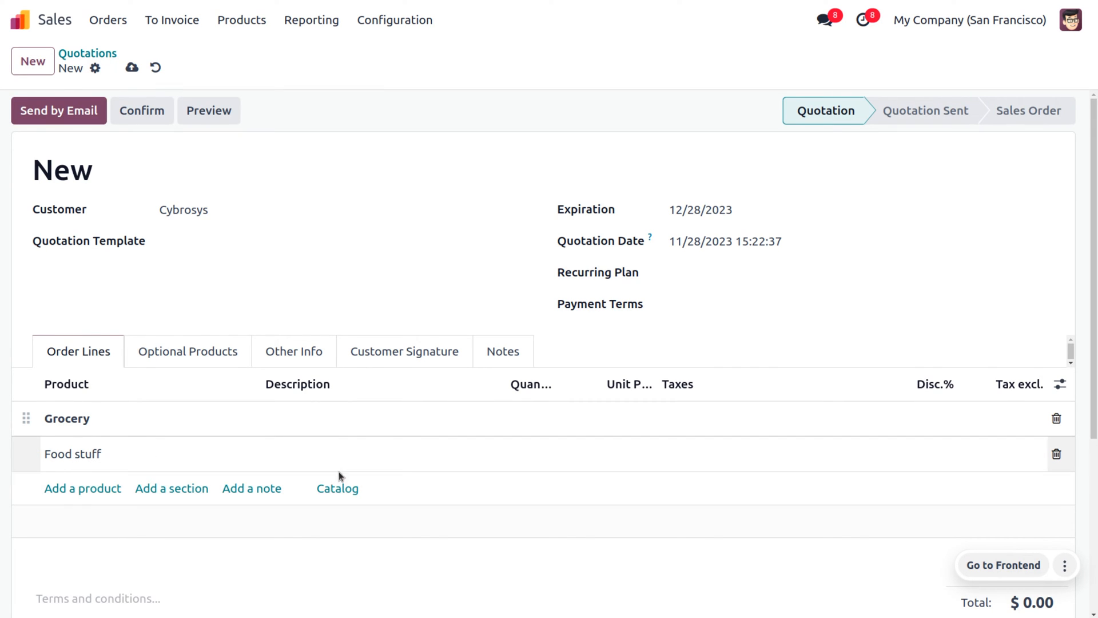
click(337, 488)
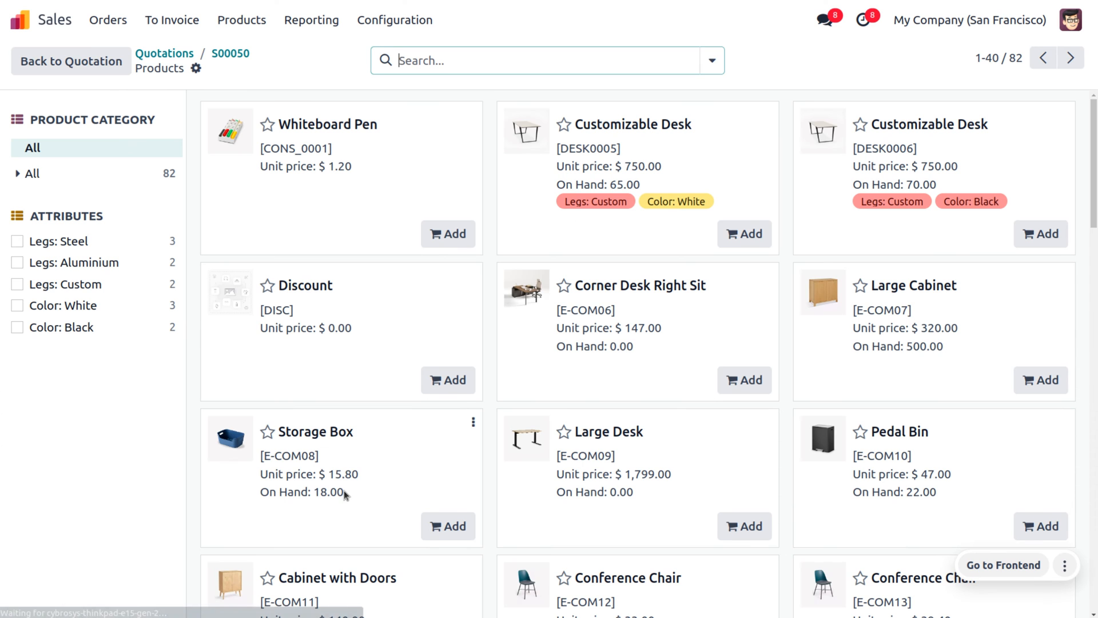
mouse_move(596, 200)
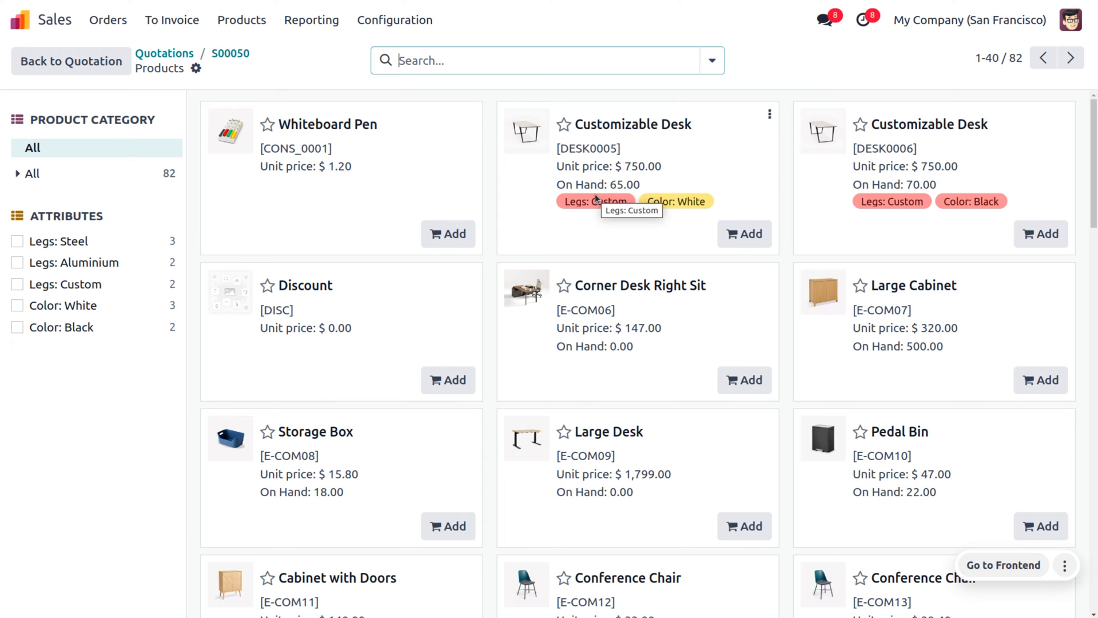
Step: Search 'cola' and 'burger' in the catalog and add Coca-Cola, Bacon Burger and Cheese Burger
text(cola)
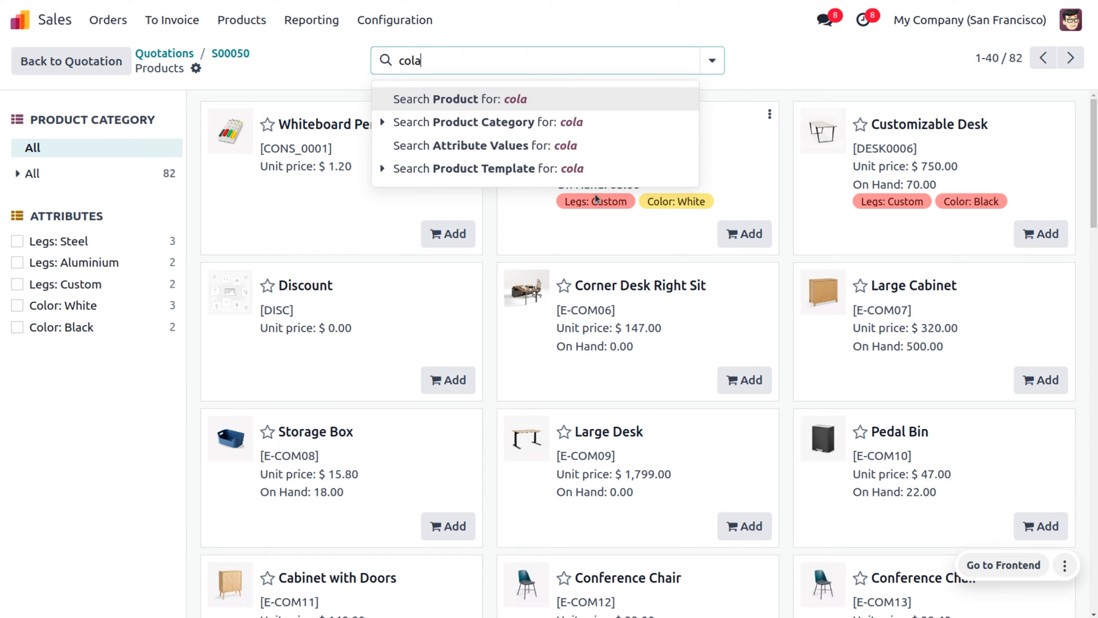
click(459, 99)
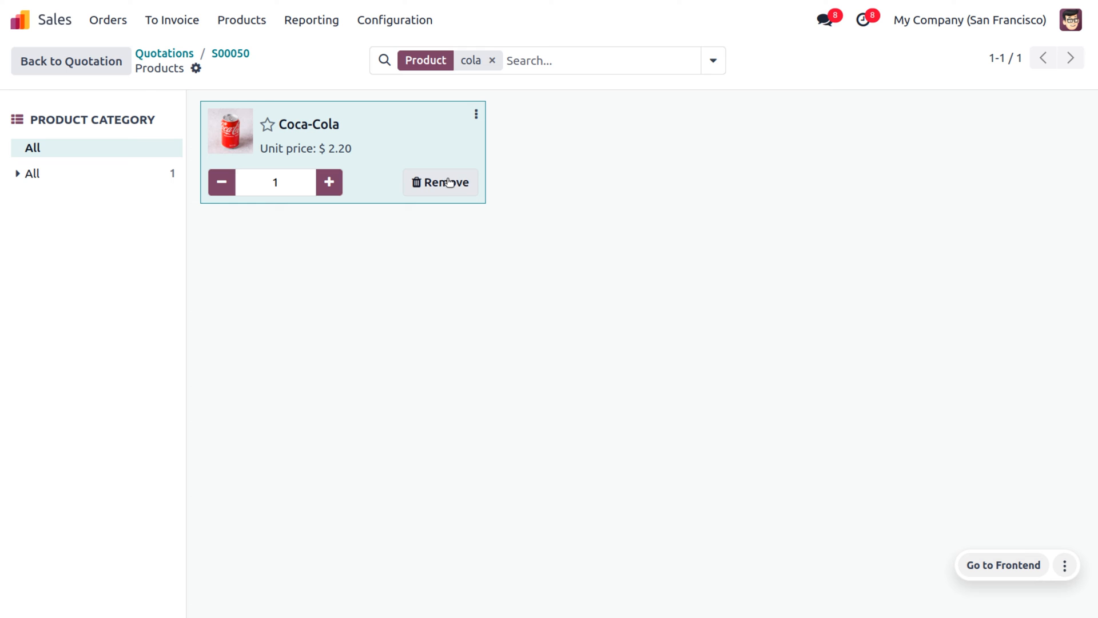
click(329, 182)
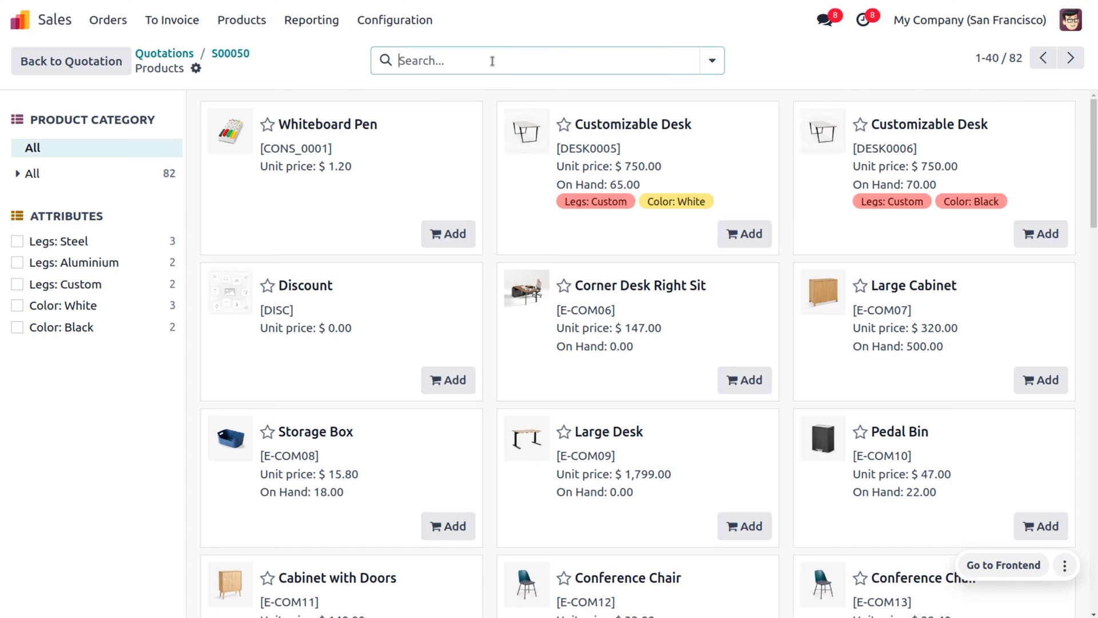
text(bur)
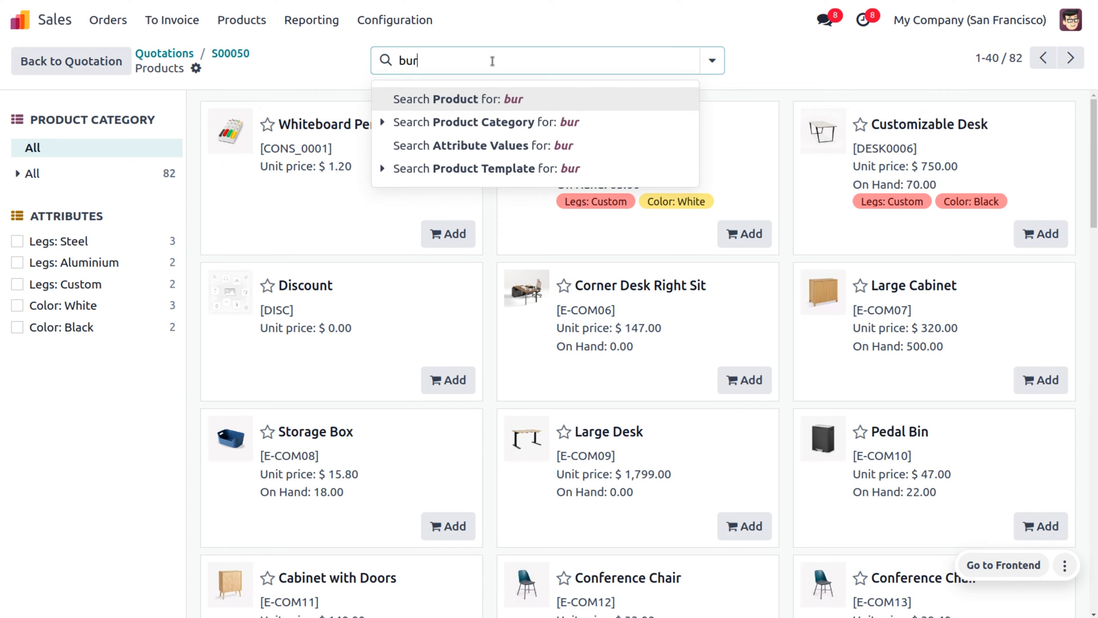
click(458, 99)
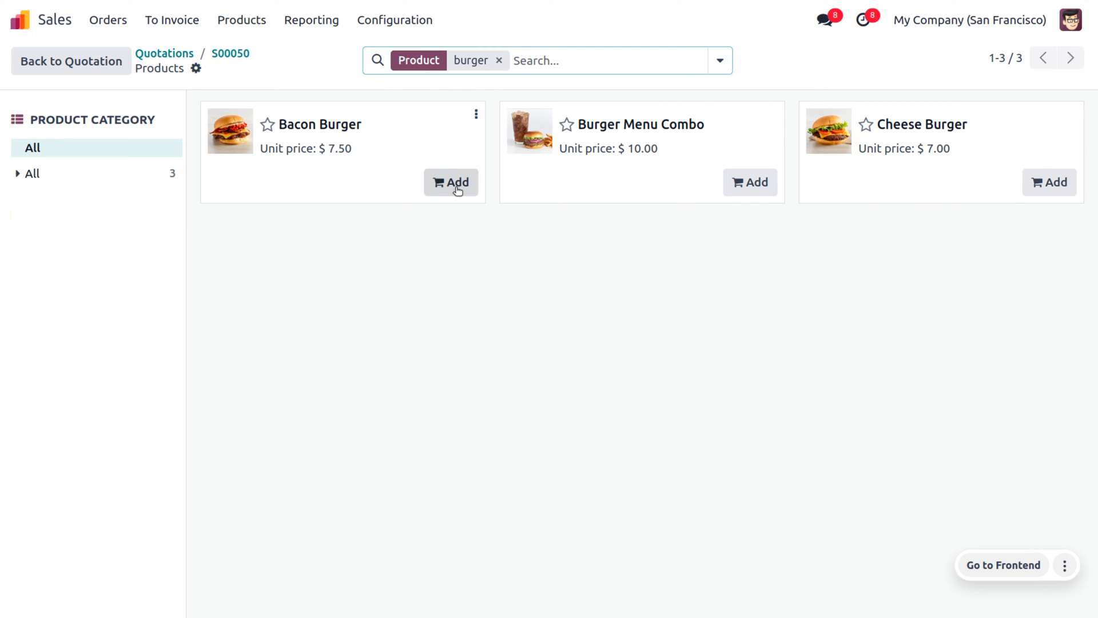
click(451, 181)
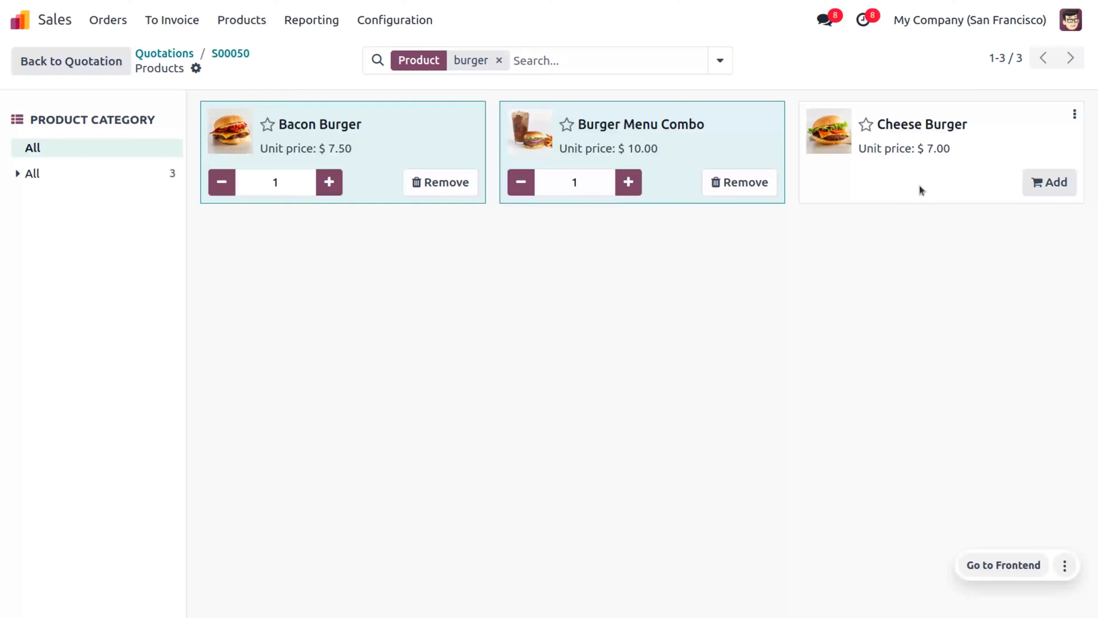
click(1050, 182)
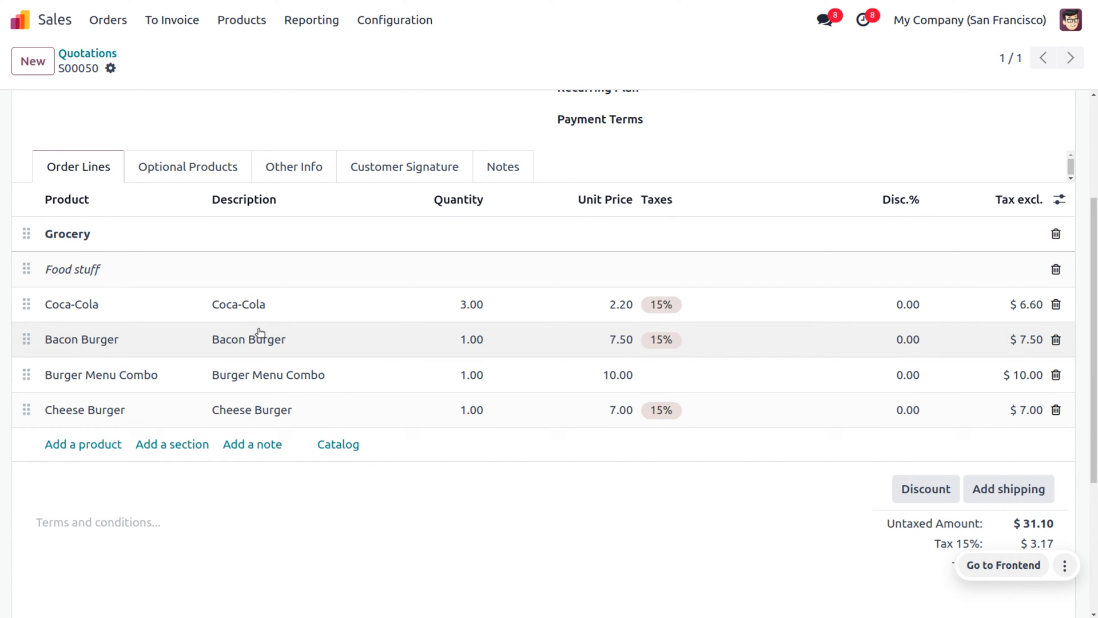
mouse_move(259, 339)
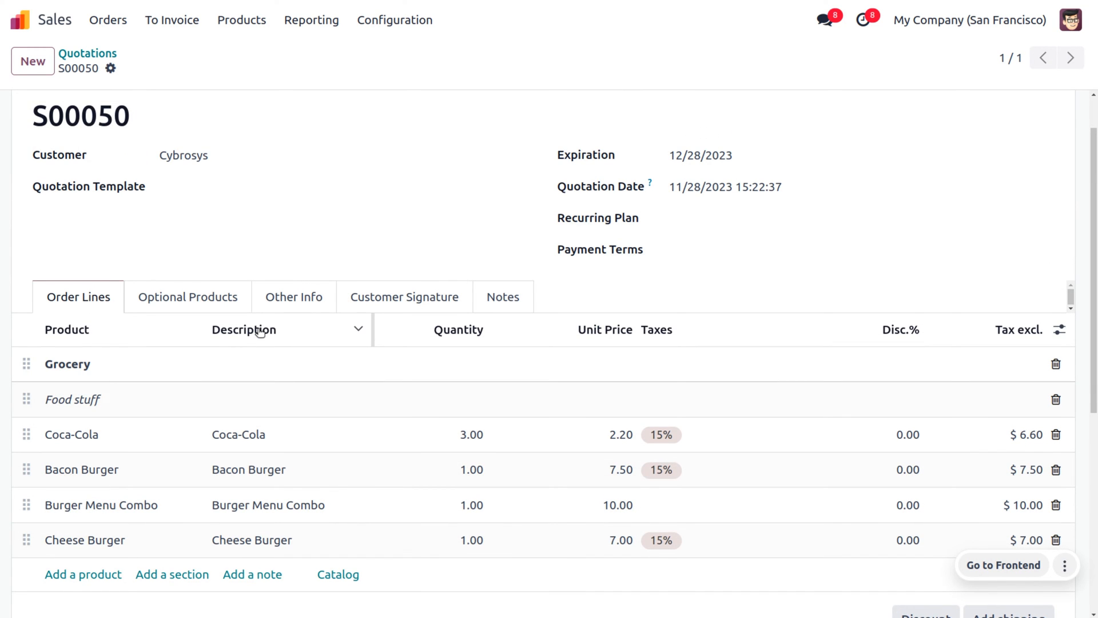
Step: Add a 'Furniture' section with an 'office stuff' note after the burgers
click(83, 574)
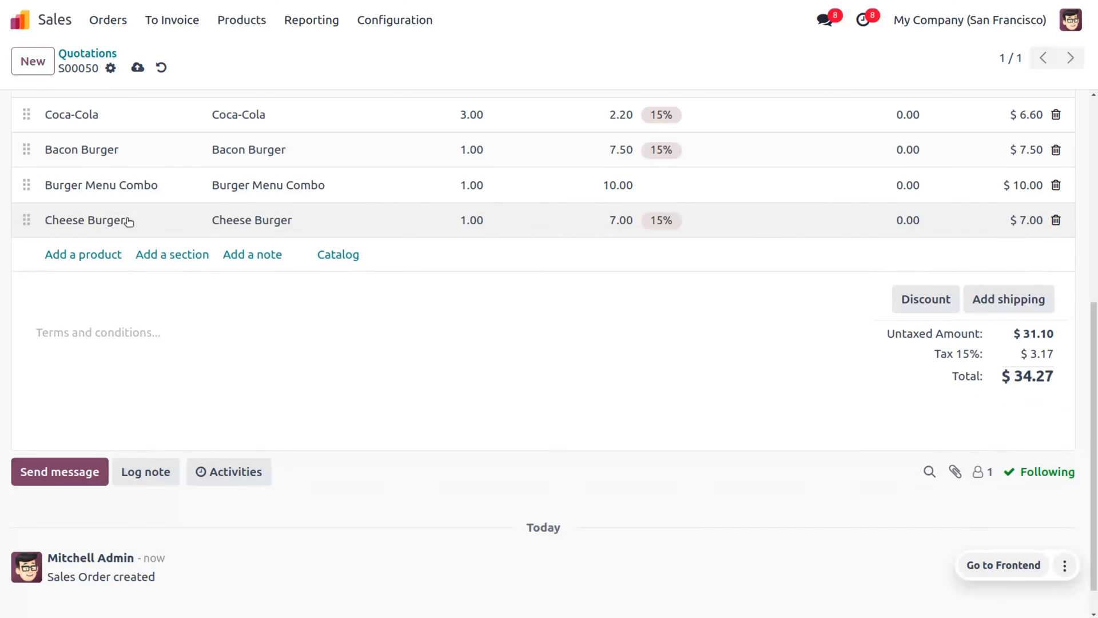
click(82, 254)
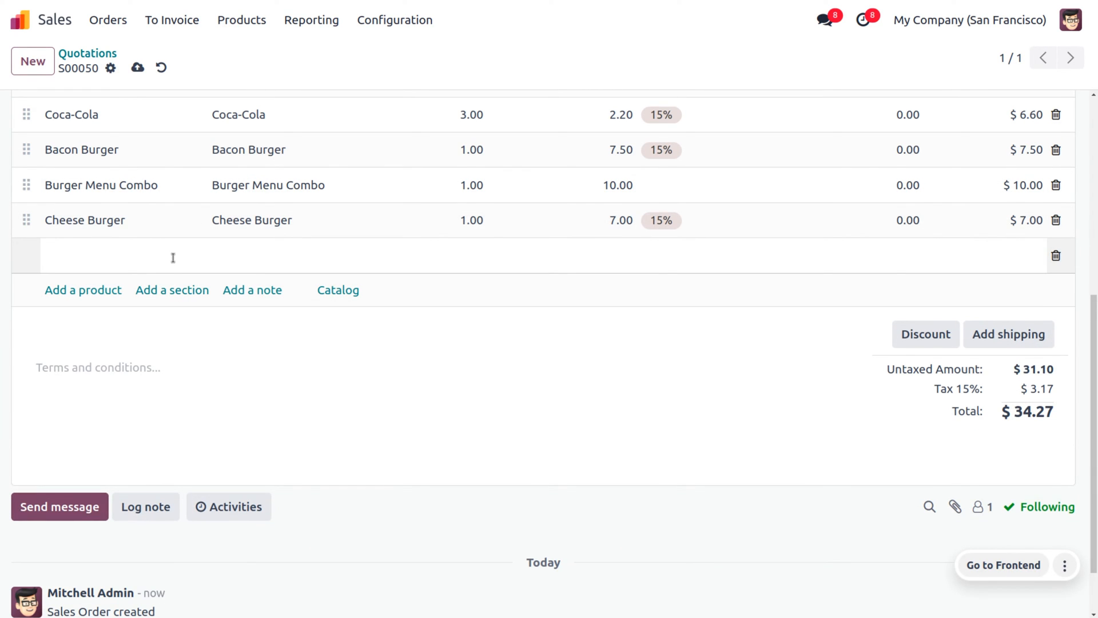
text(Furniture)
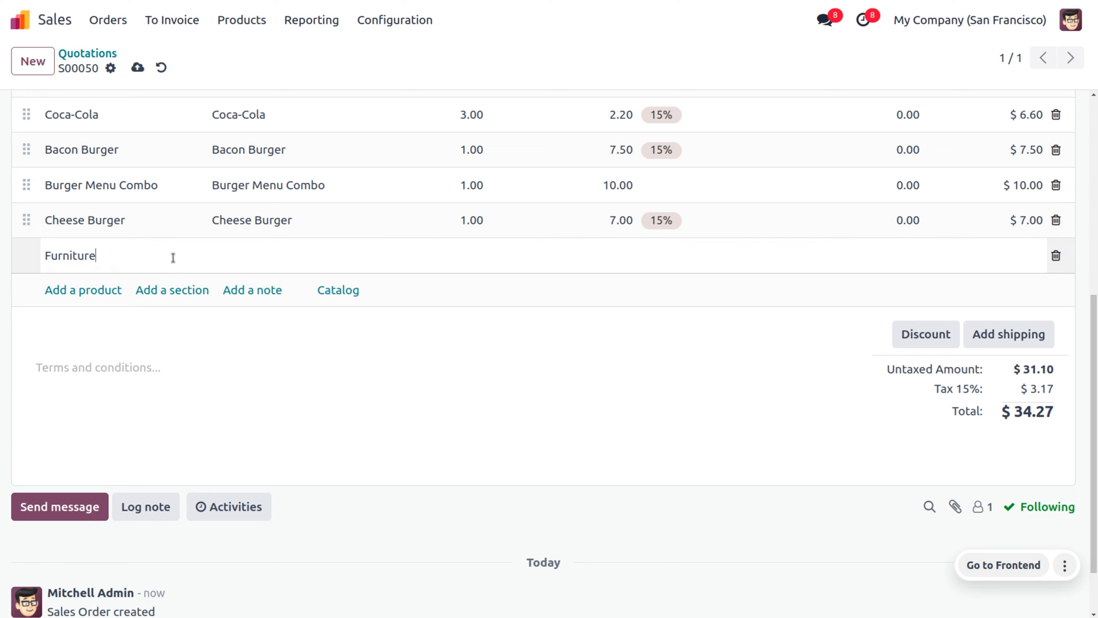
key(Enter)
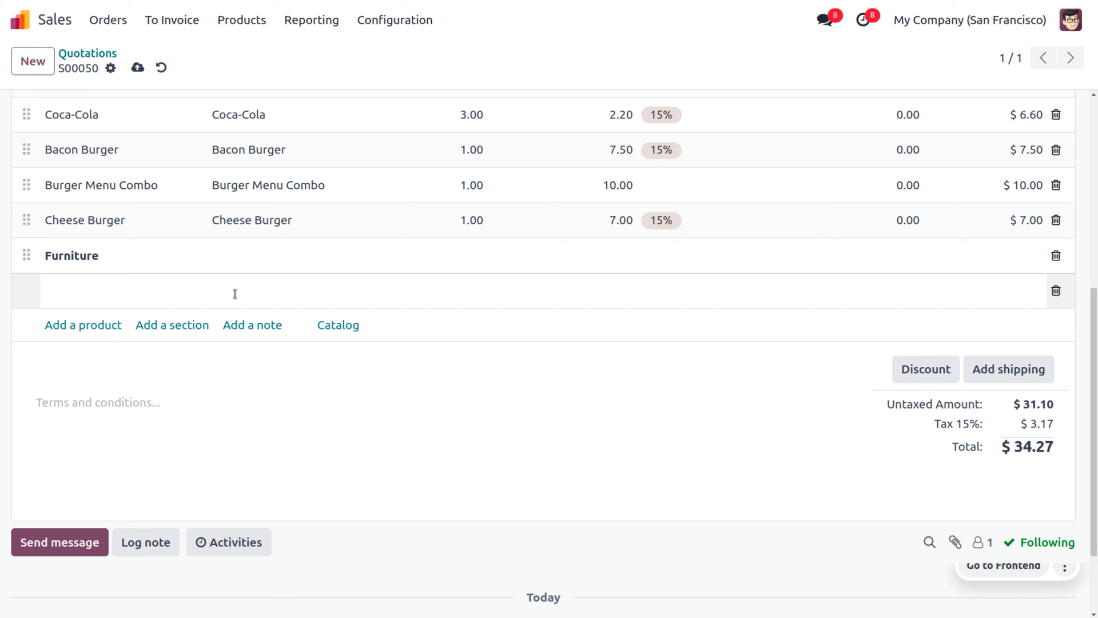
text(office)
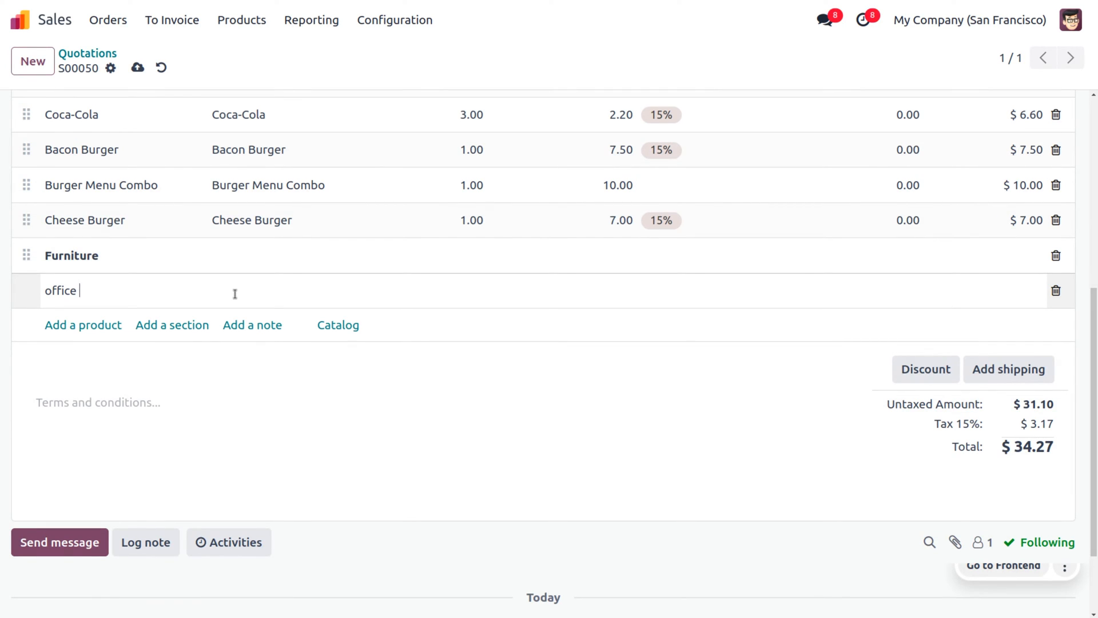
text(stuff)
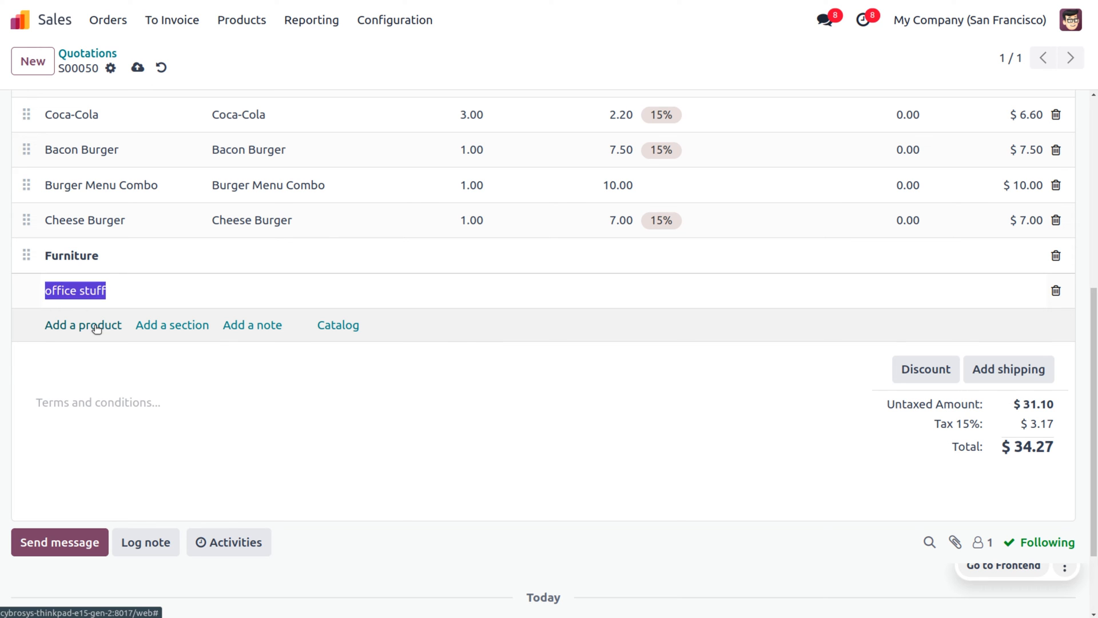
Step: Add a Conference Chair with steel legs under the Furniture section
click(82, 325)
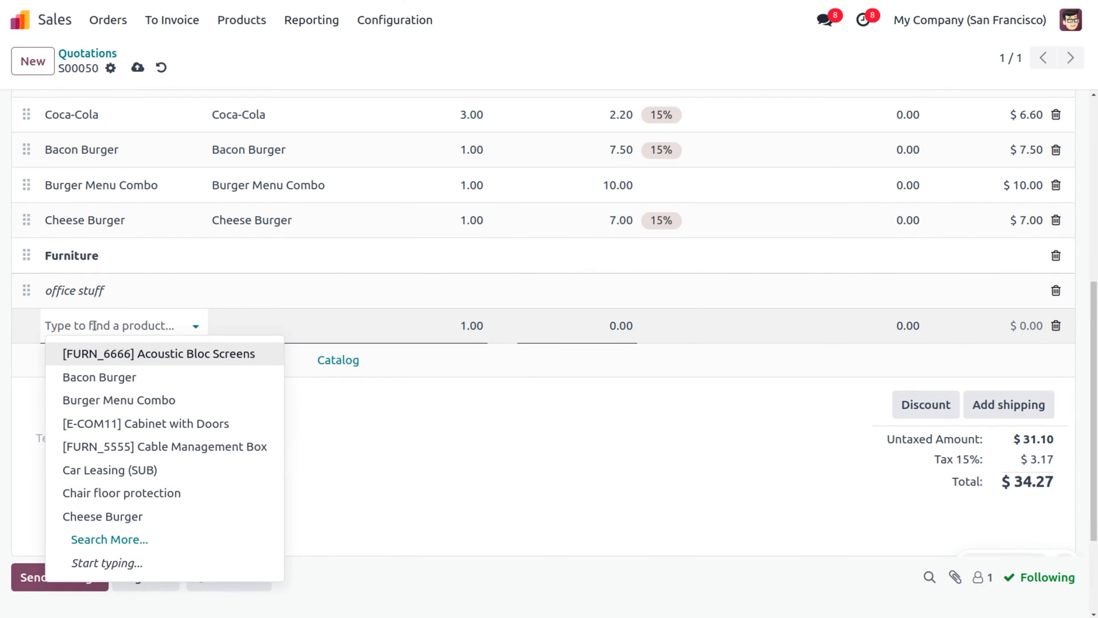
text(conference Ch)
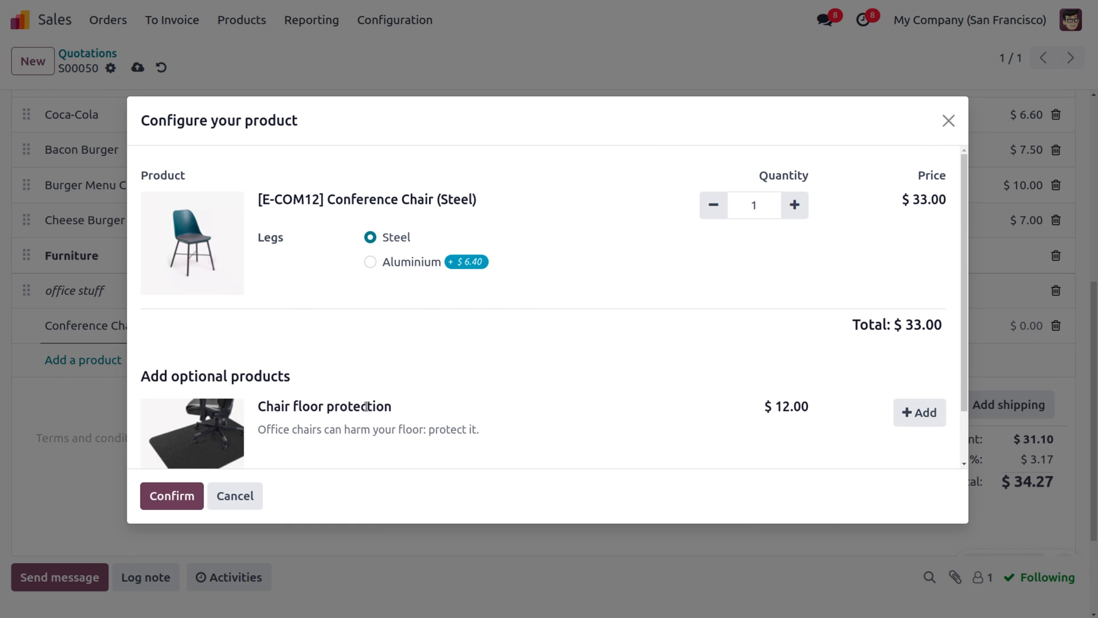
mouse_move(179, 217)
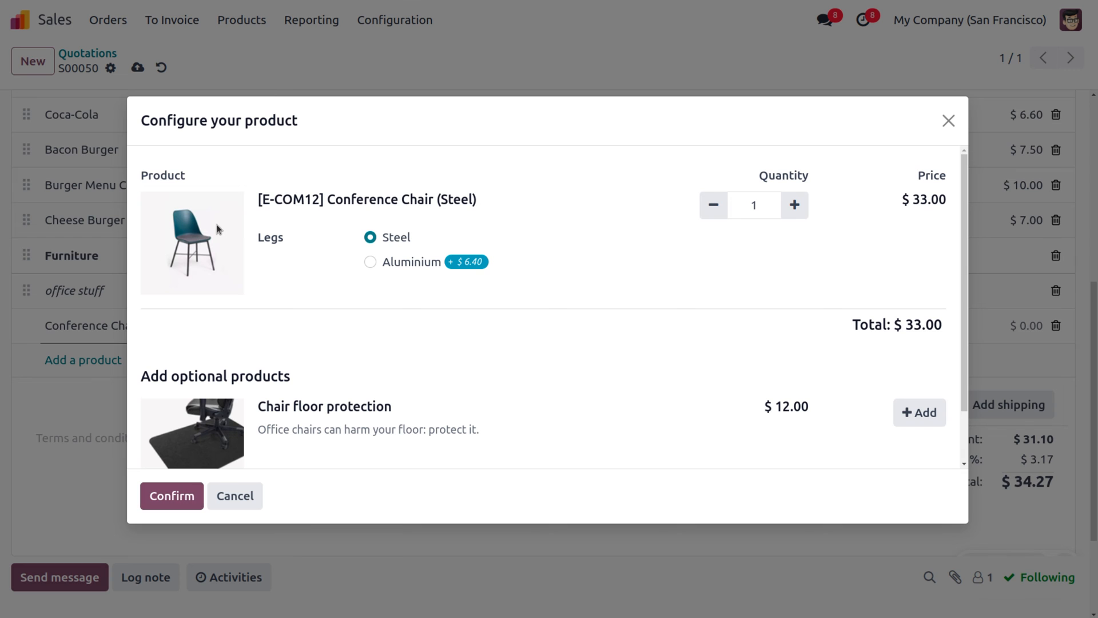
click(171, 495)
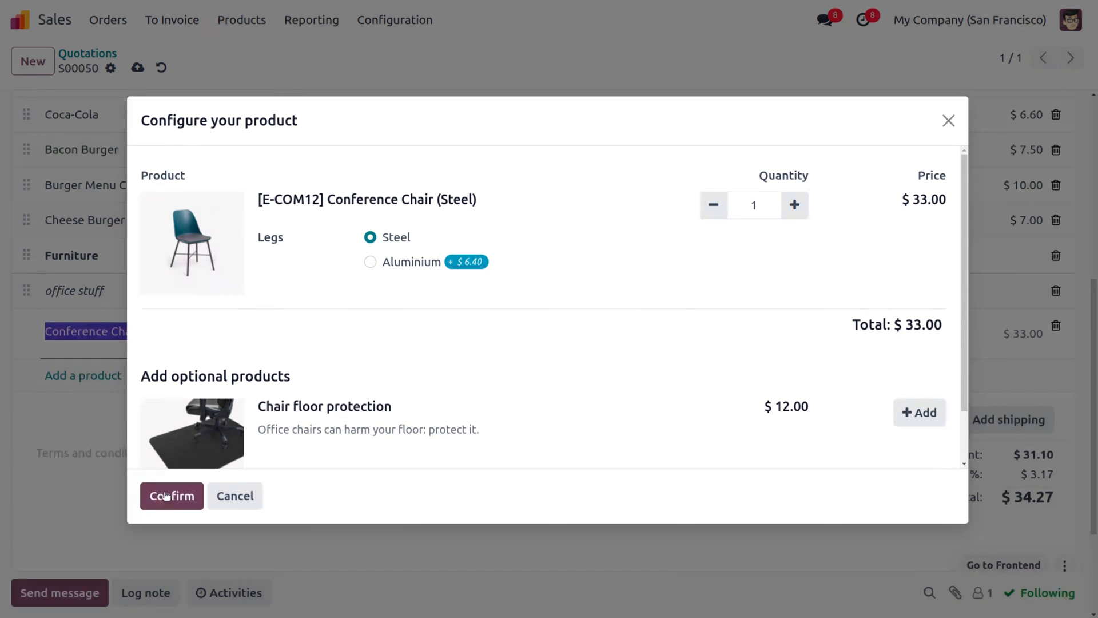
click(171, 496)
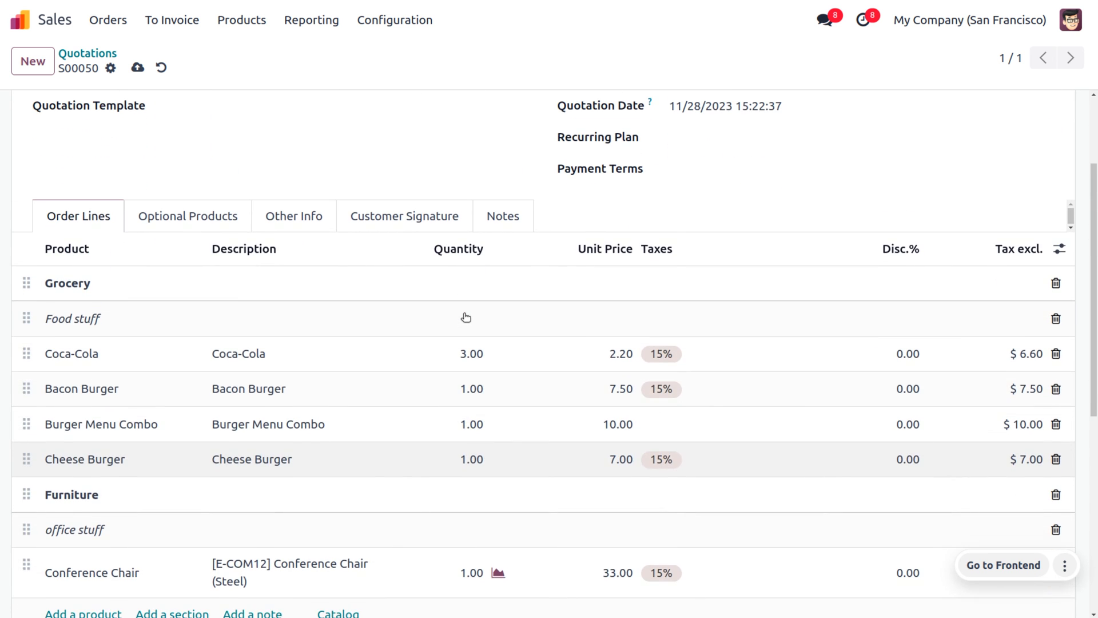
scroll(down, 3)
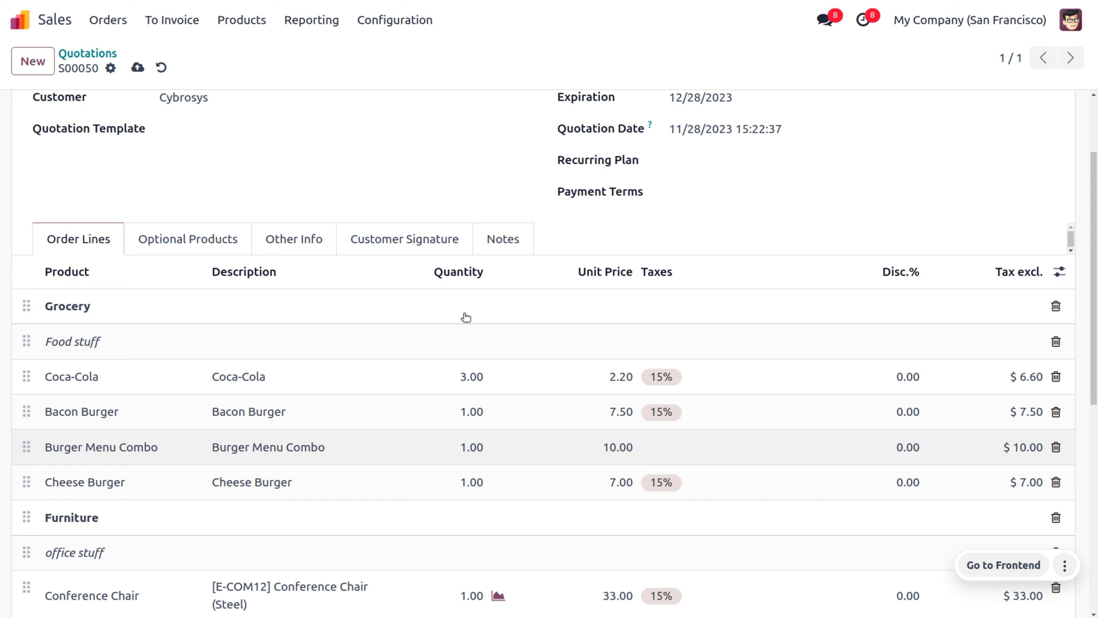
mouse_move(466, 306)
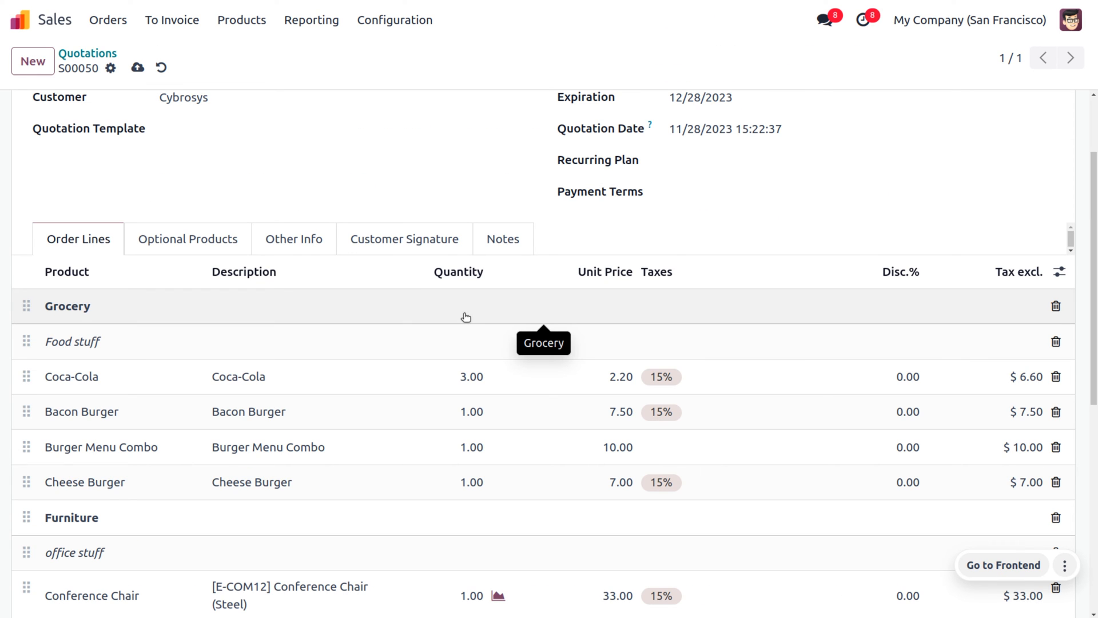
scroll(down, 3)
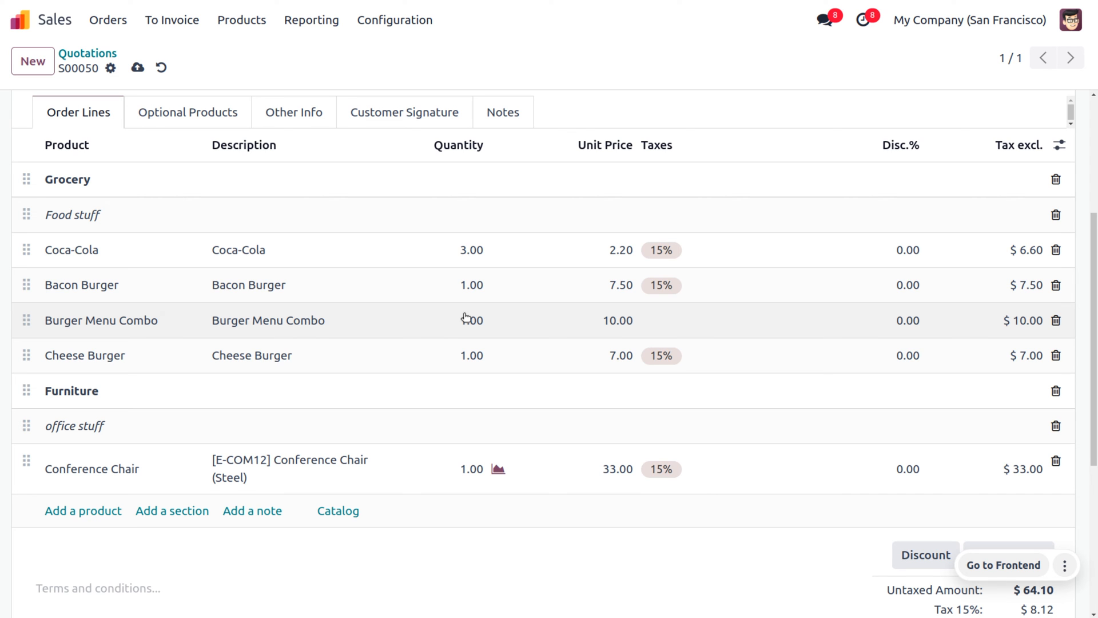
scroll(down, 3)
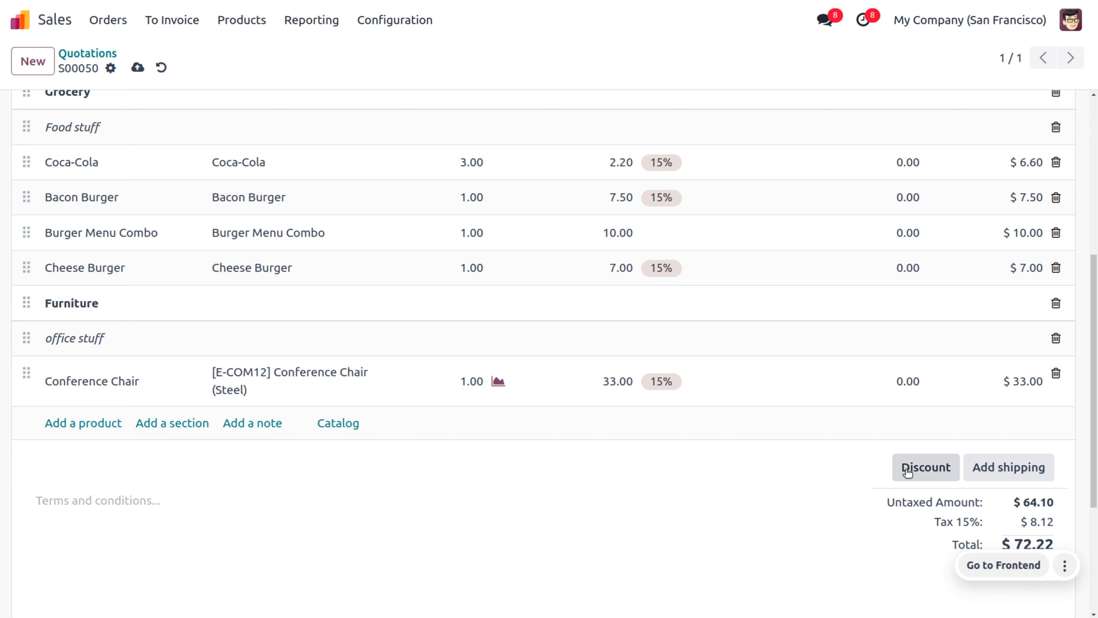
Step: Apply a 5% global discount to the whole order, lowering the total to $68.60
click(924, 468)
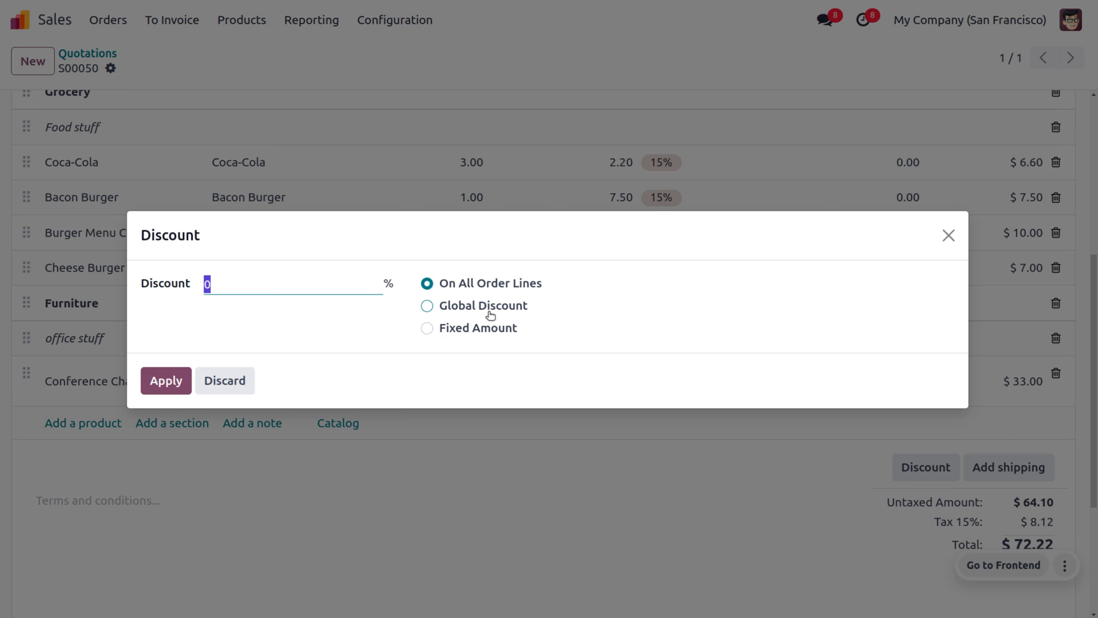
click(427, 305)
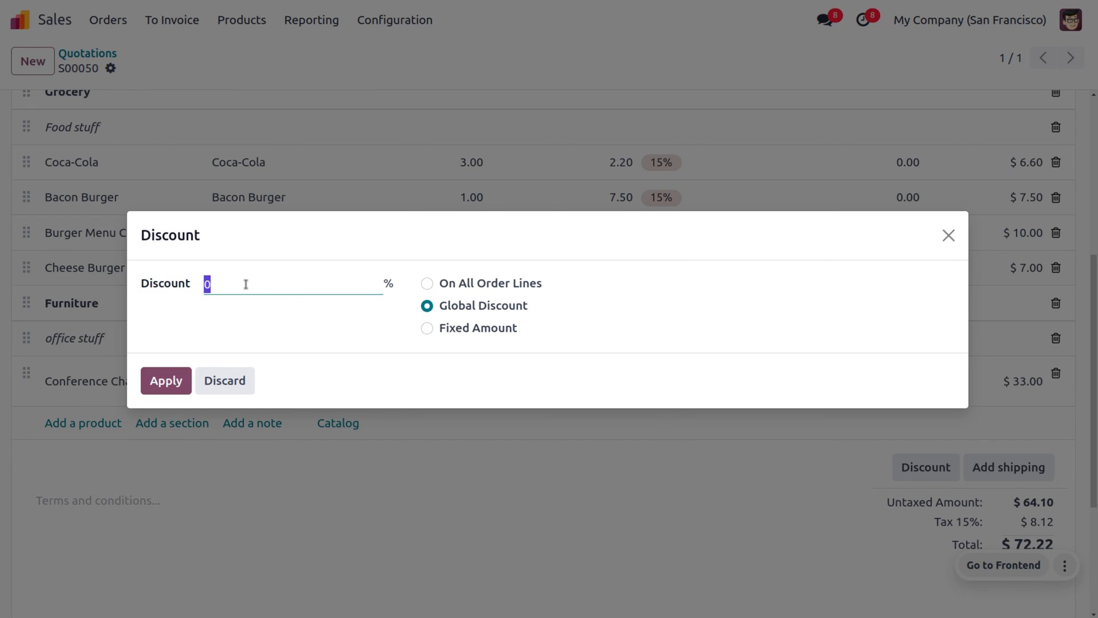
text(5)
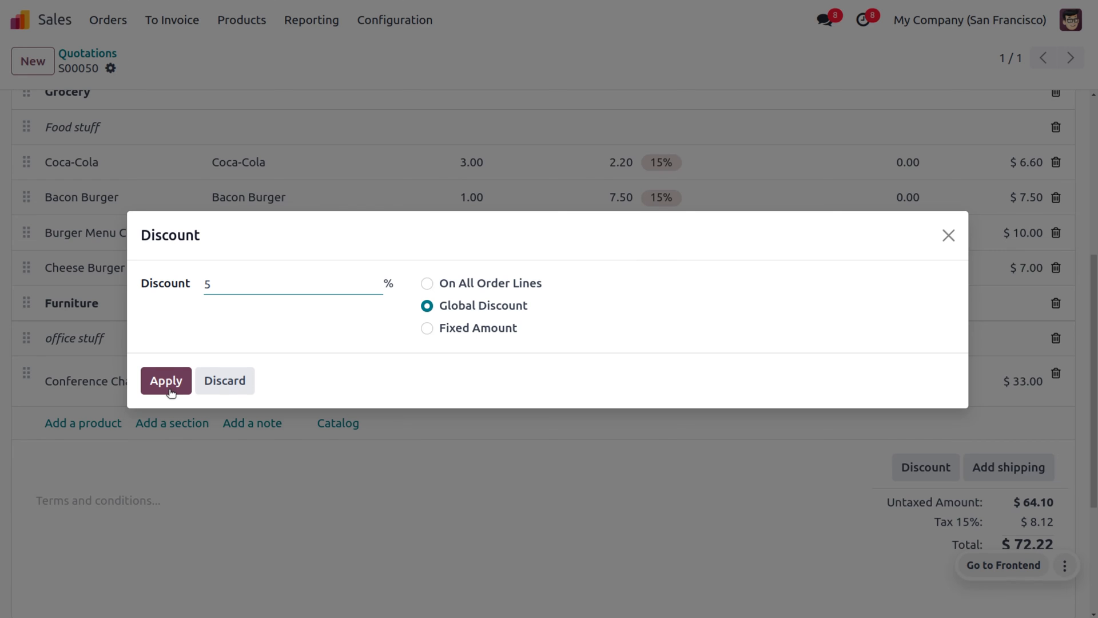
click(166, 380)
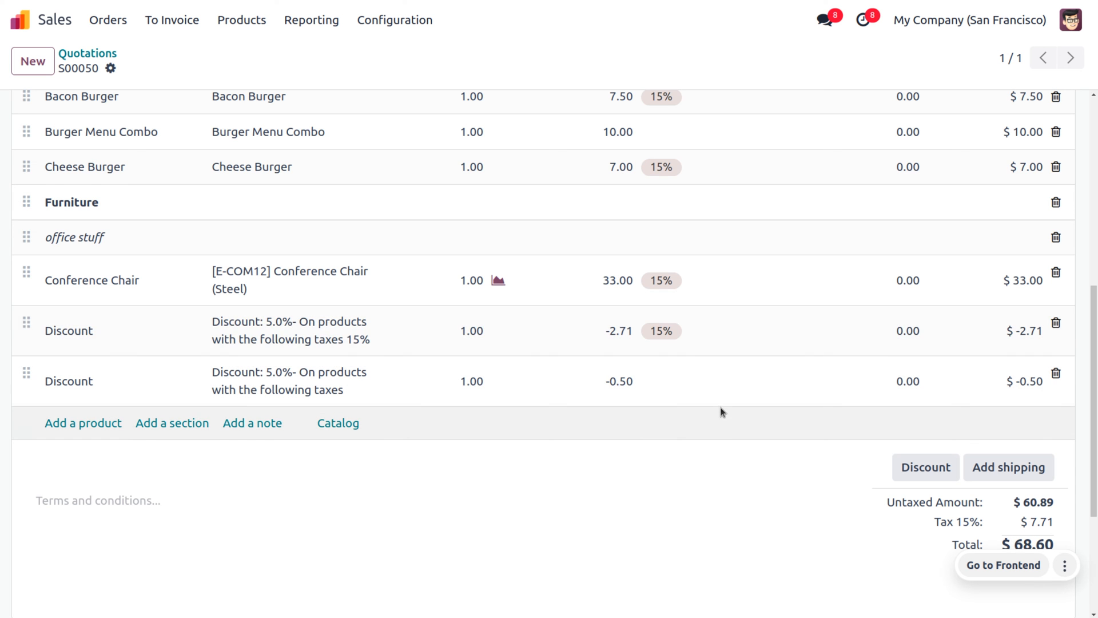
scroll(down, 3)
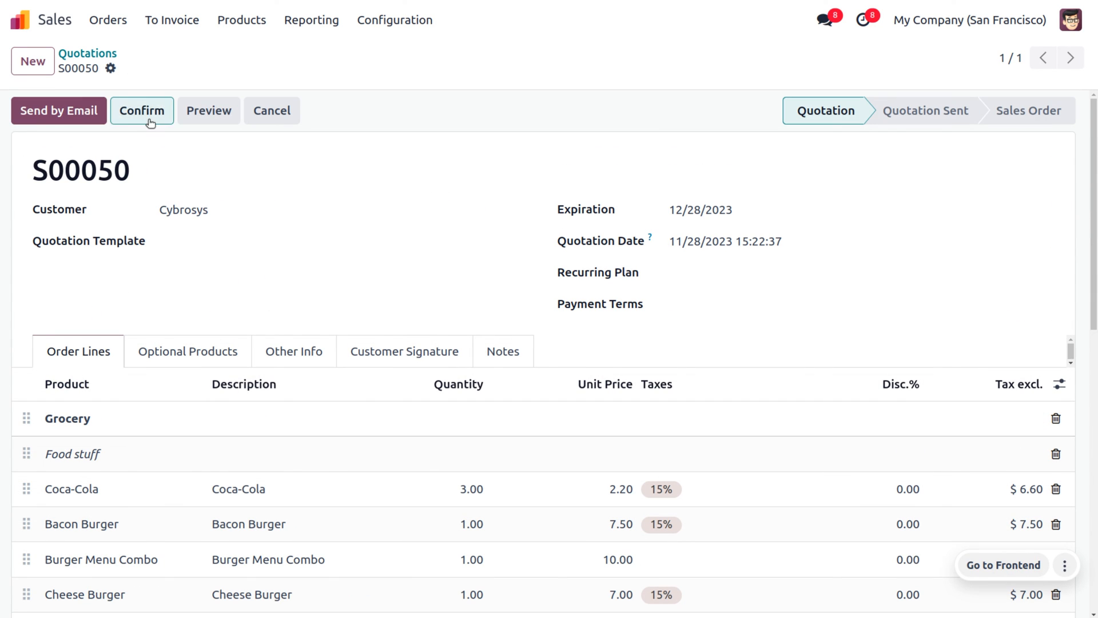
Step: Confirm S00050, validate delivery WH/OUT/00034 and review its stock valuation
click(141, 110)
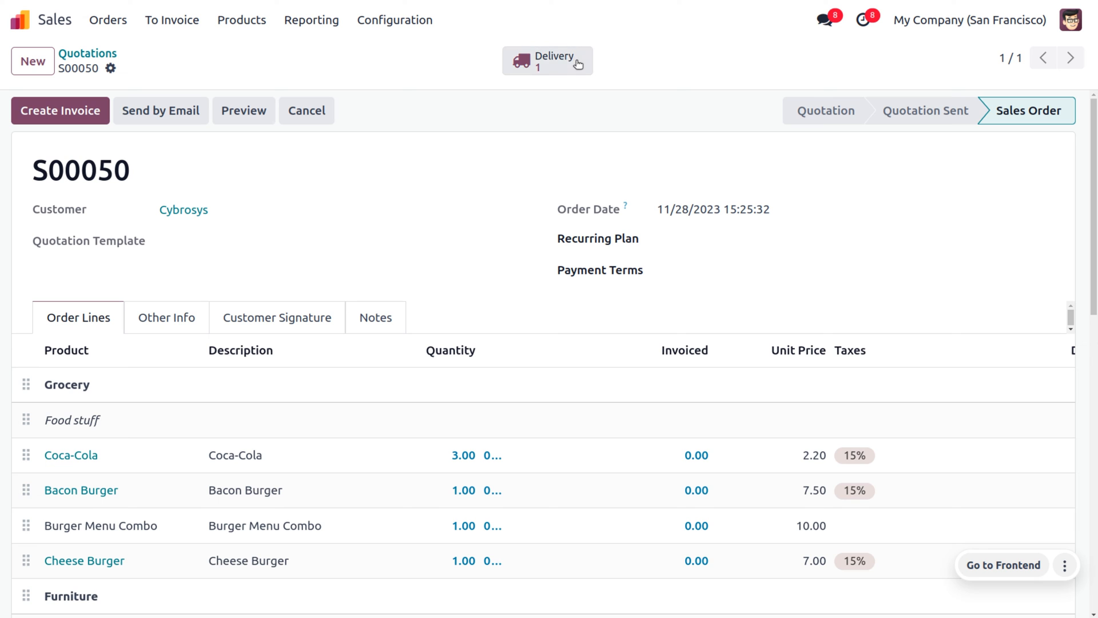
click(547, 60)
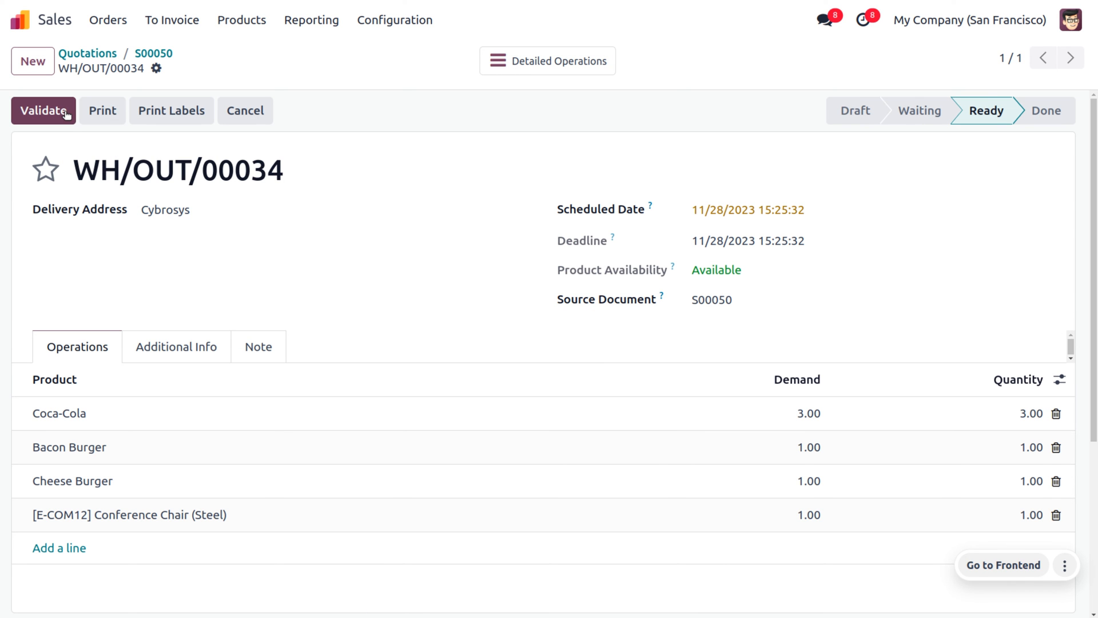
click(43, 110)
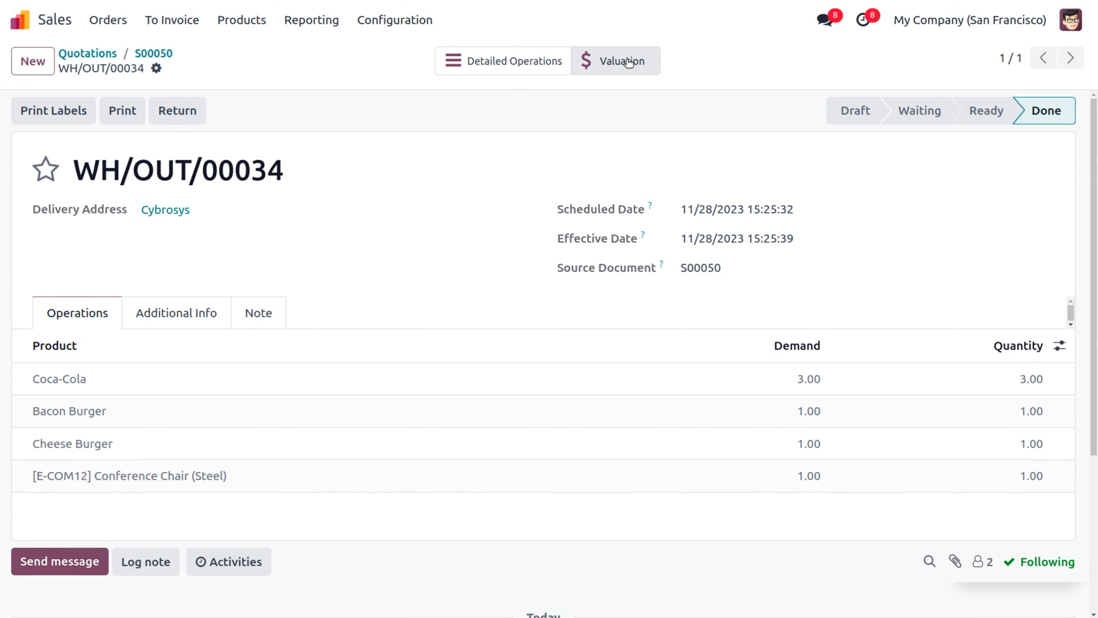
click(618, 62)
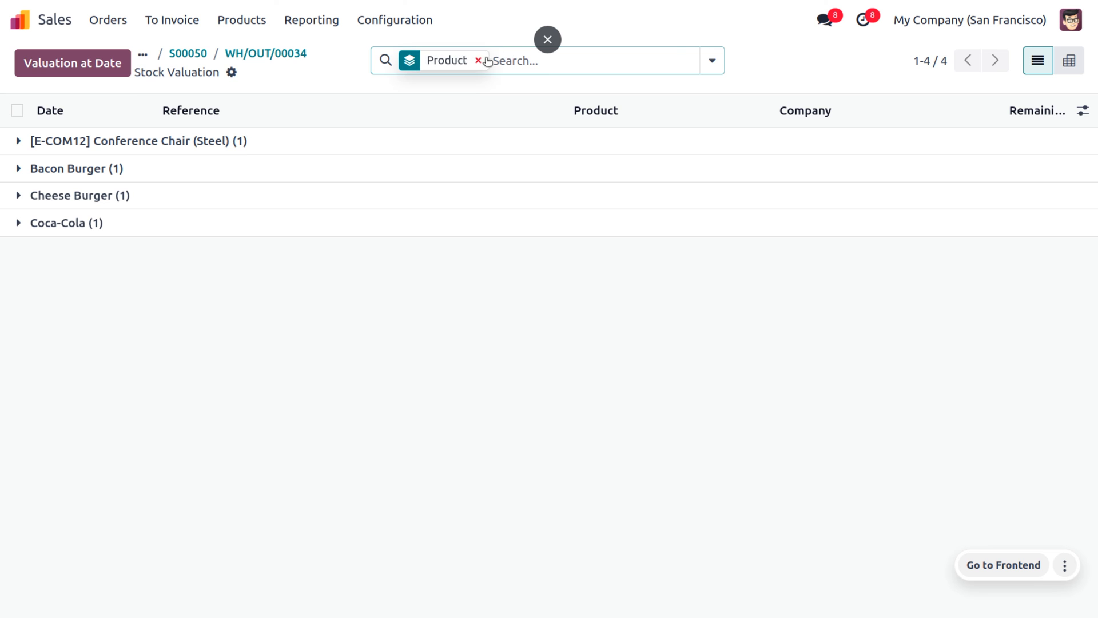
mouse_move(265, 53)
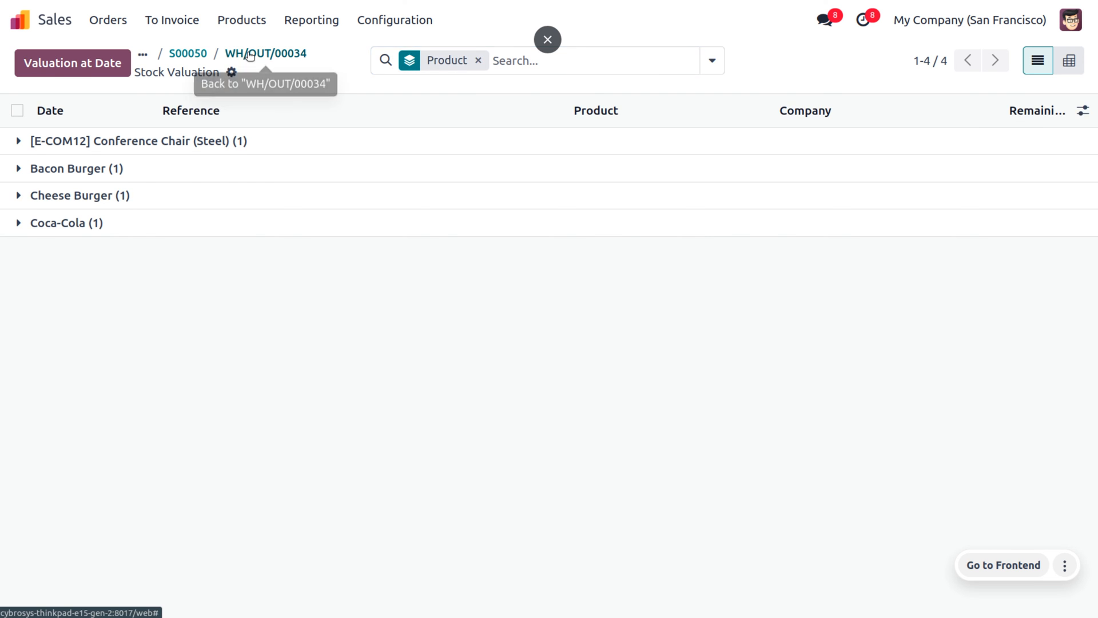
click(265, 53)
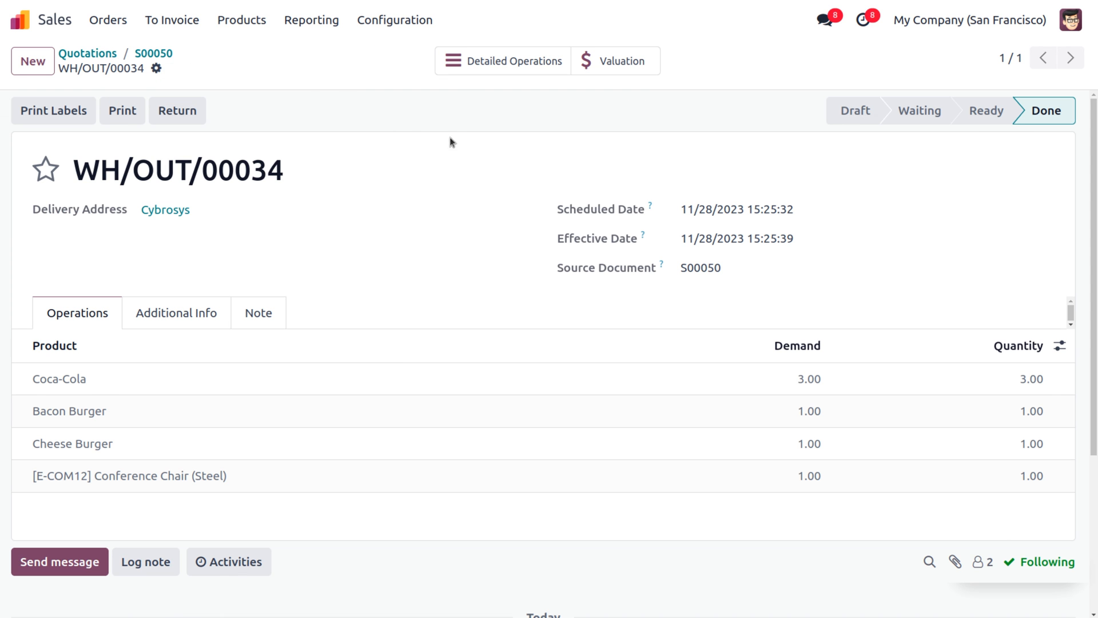
mouse_move(153, 53)
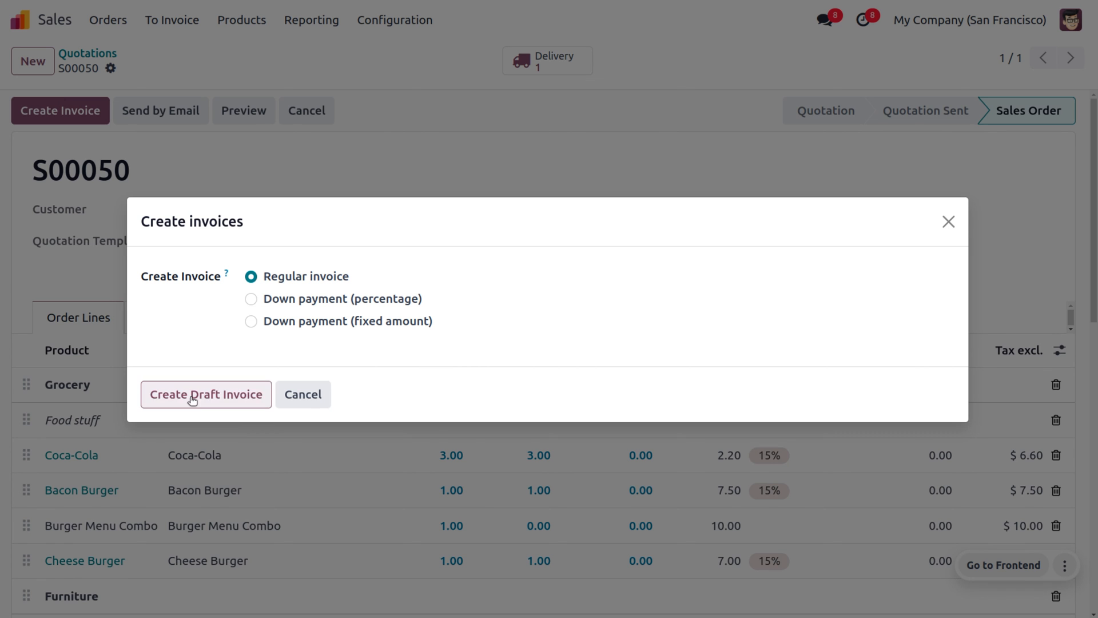
Step: Create and post regular invoice INV/2023/00018, then begin registering its payment
click(206, 394)
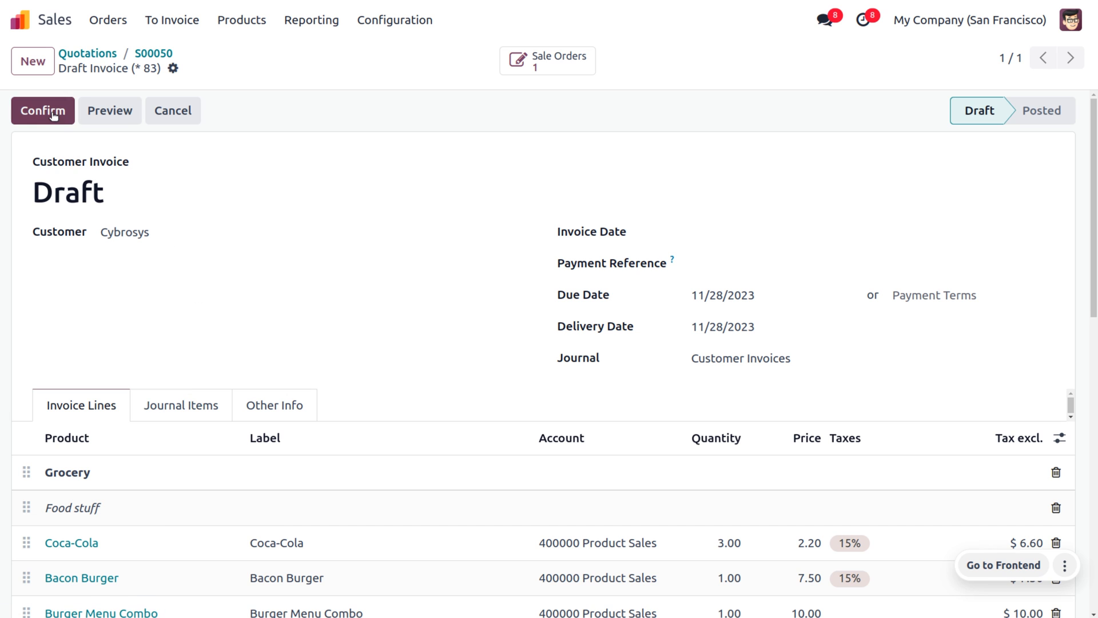
click(42, 111)
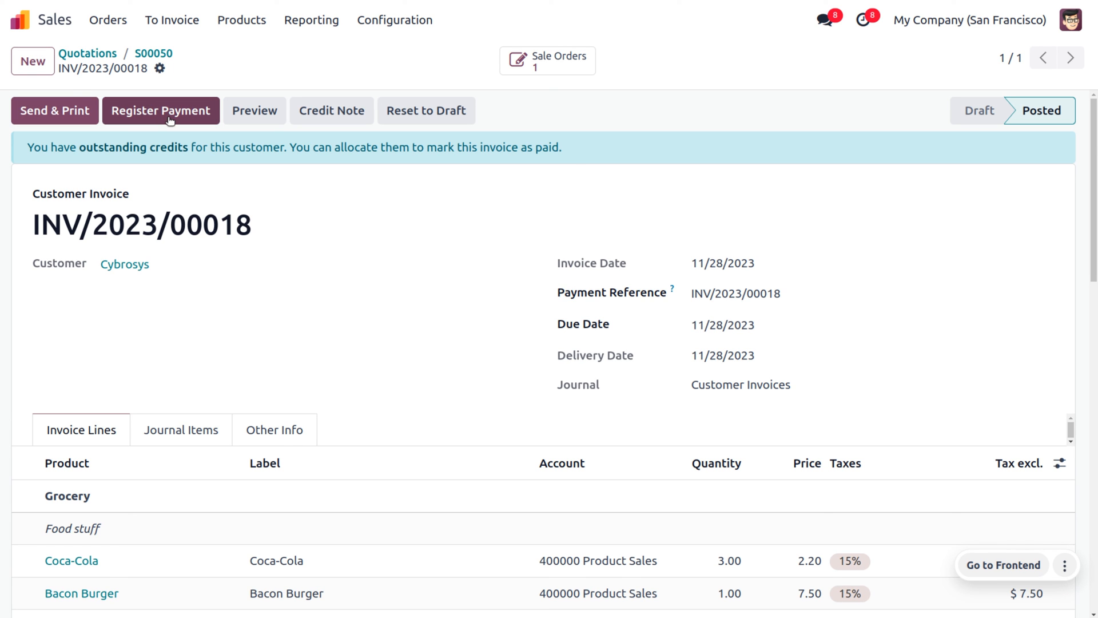
click(160, 111)
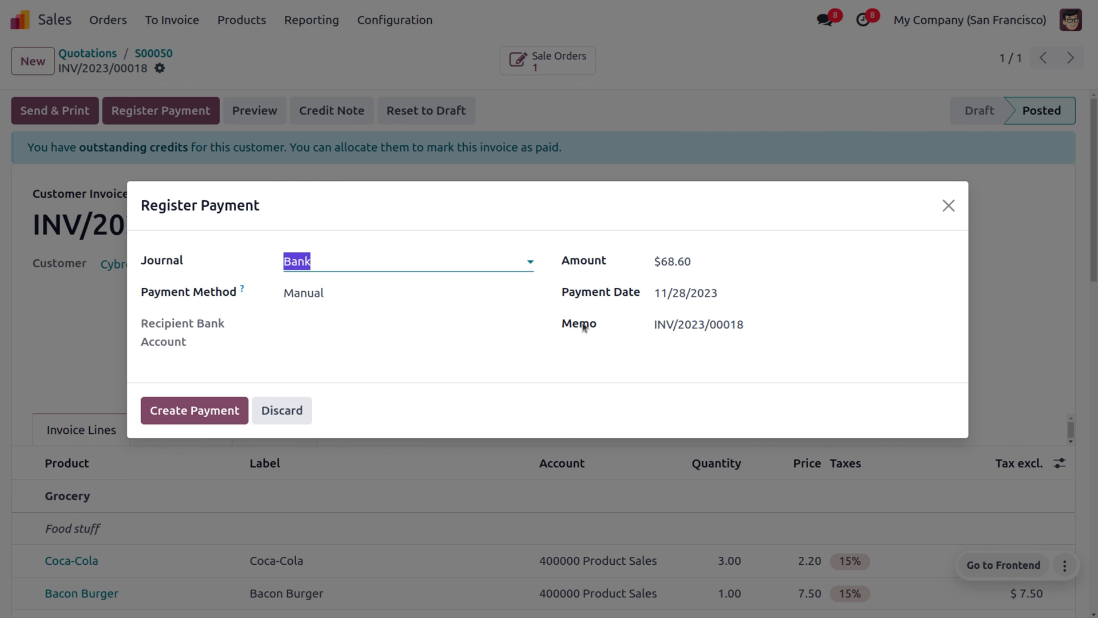
Step: Create the $68.60 Bank journal payment, marking INV/2023/00018 In Payment
click(194, 410)
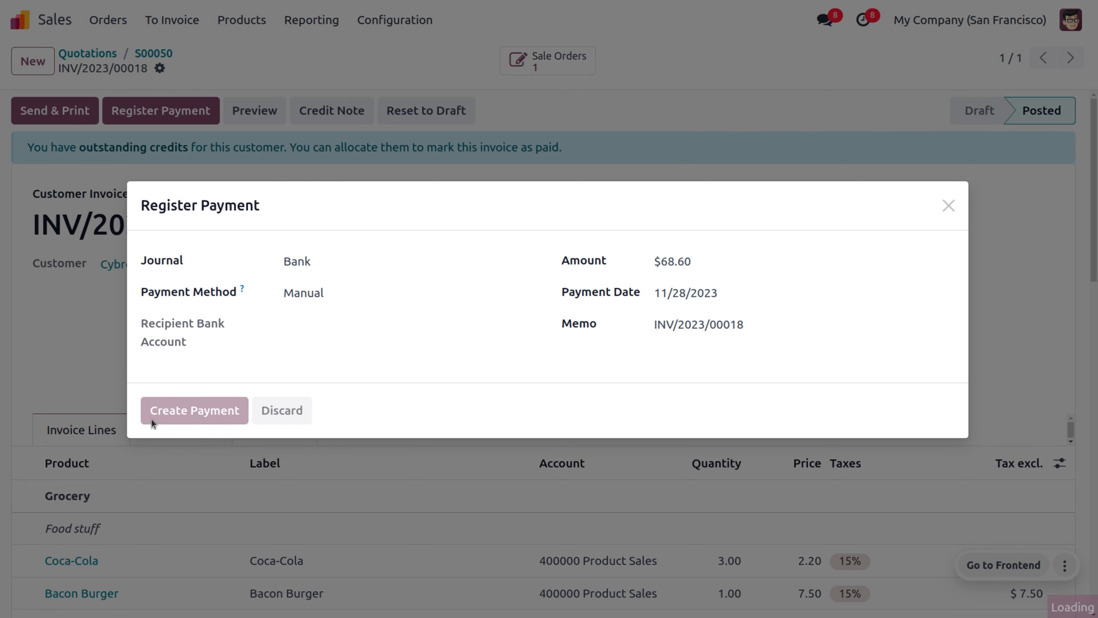
click(194, 409)
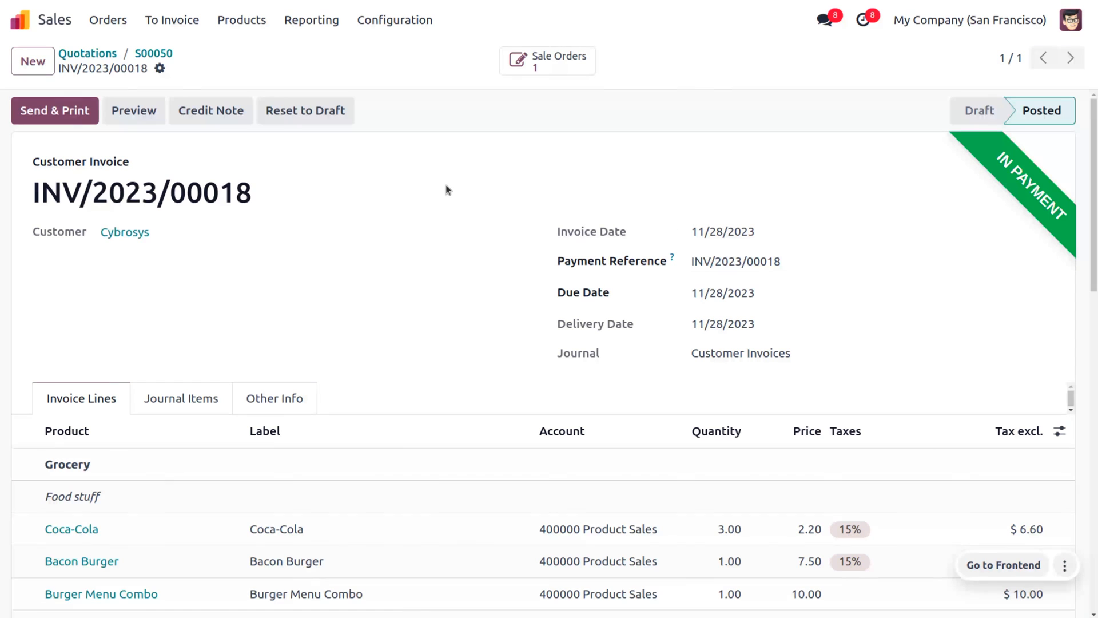
scroll(down, 3)
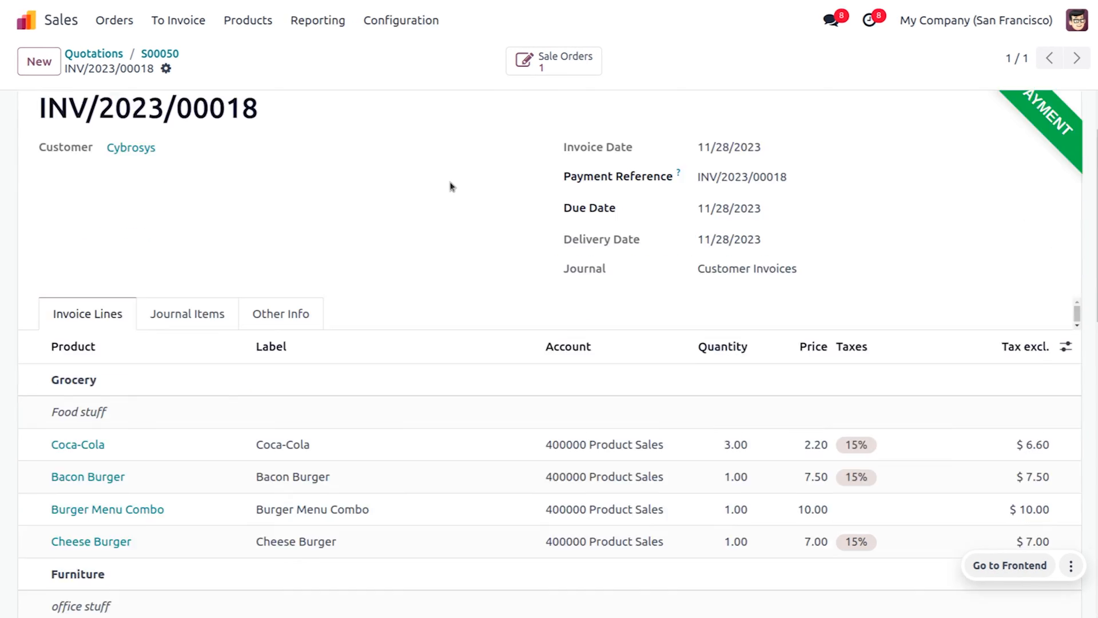